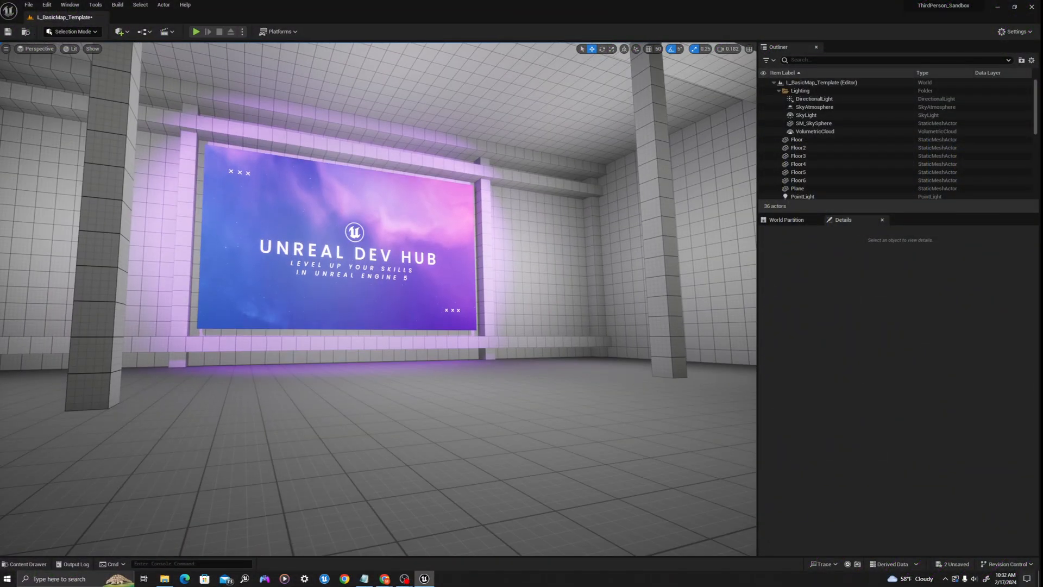
Create an Actor Blueprint class named BP_SplineActor in the SplineBasics folder
{"action": "left_click", "coordinate": [21, 248]}
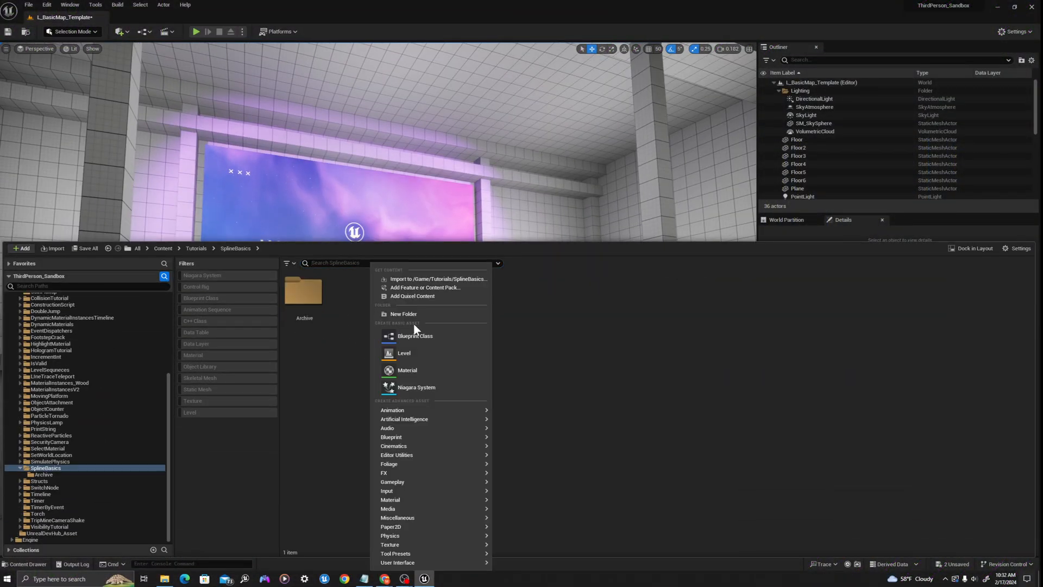
{"action": "left_click", "coordinate": [414, 335]}
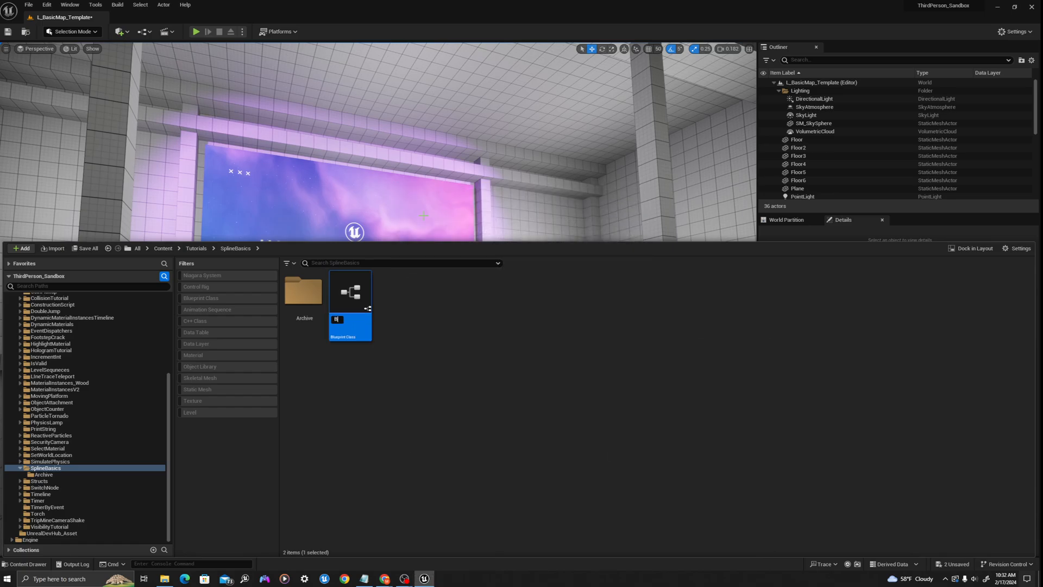
{"action": "type", "text": "BP_SplineActor"}
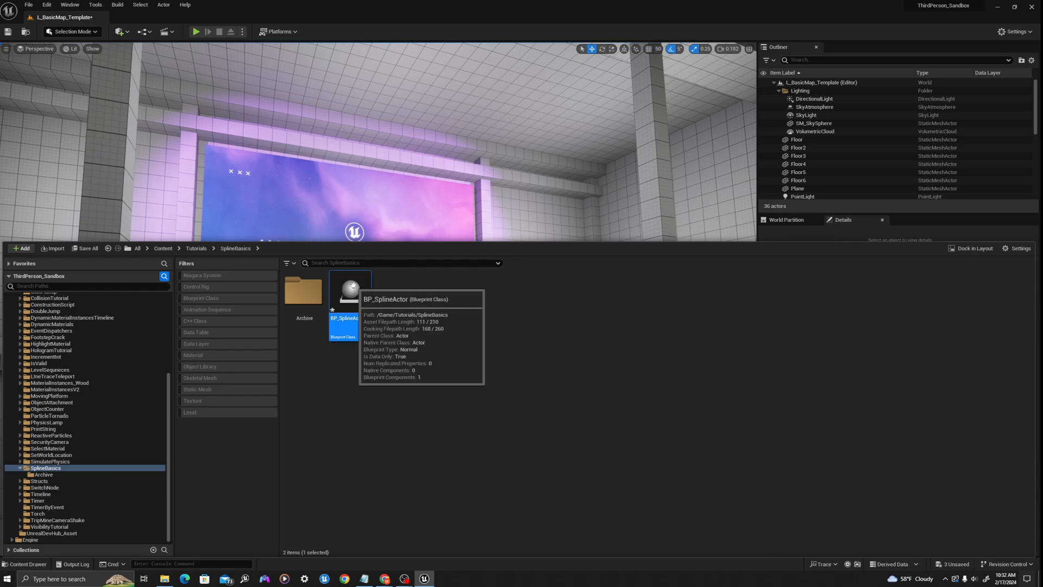
Add a Spline component to BP_SplineActor and place an instance in the level
{"action": "double_click", "coordinate": [343, 291]}
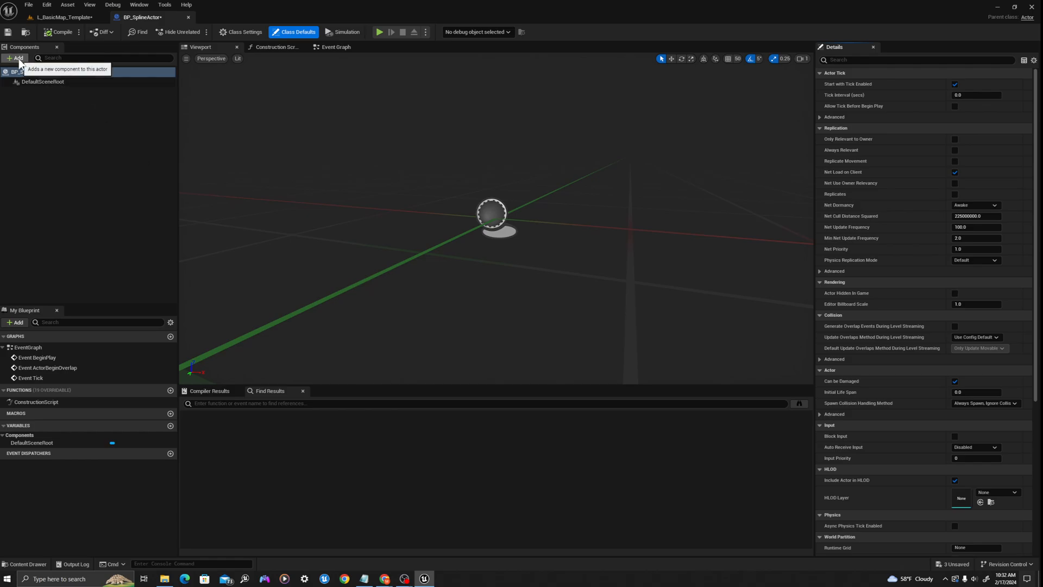
{"action": "left_click", "coordinate": [15, 58]}
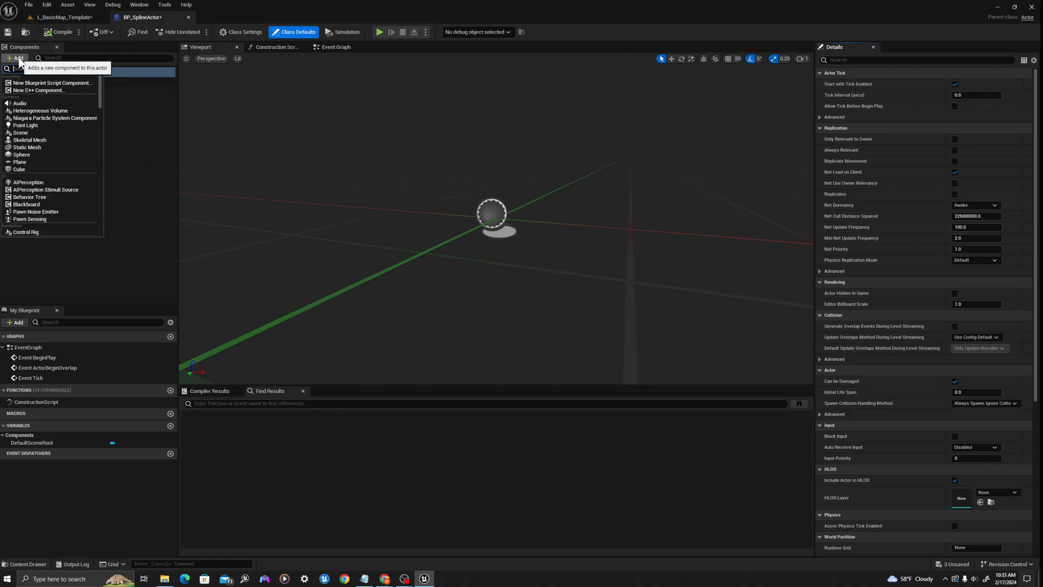
{"action": "type", "text": "spline"}
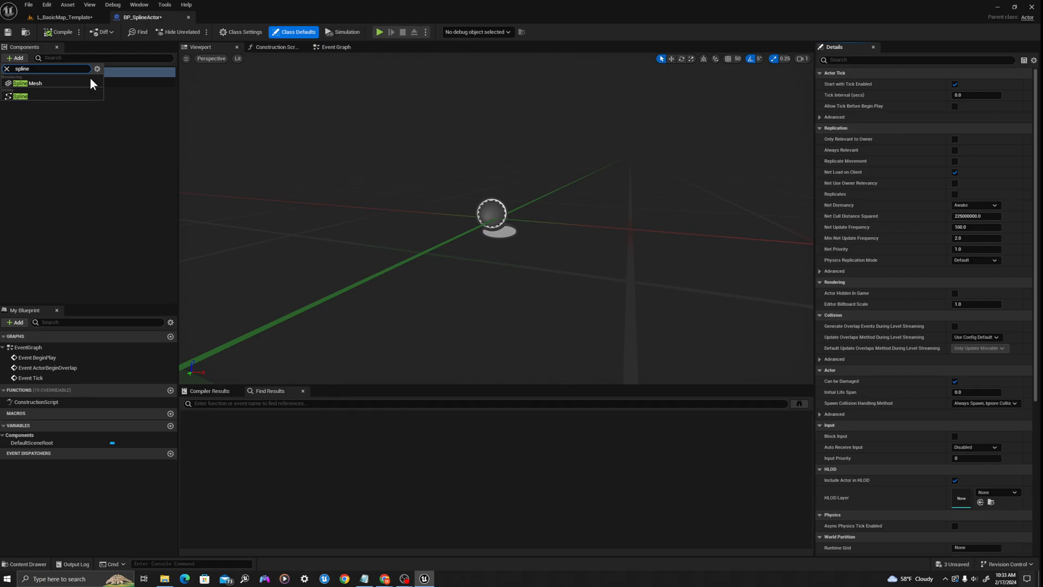
{"action": "left_click", "coordinate": [20, 96]}
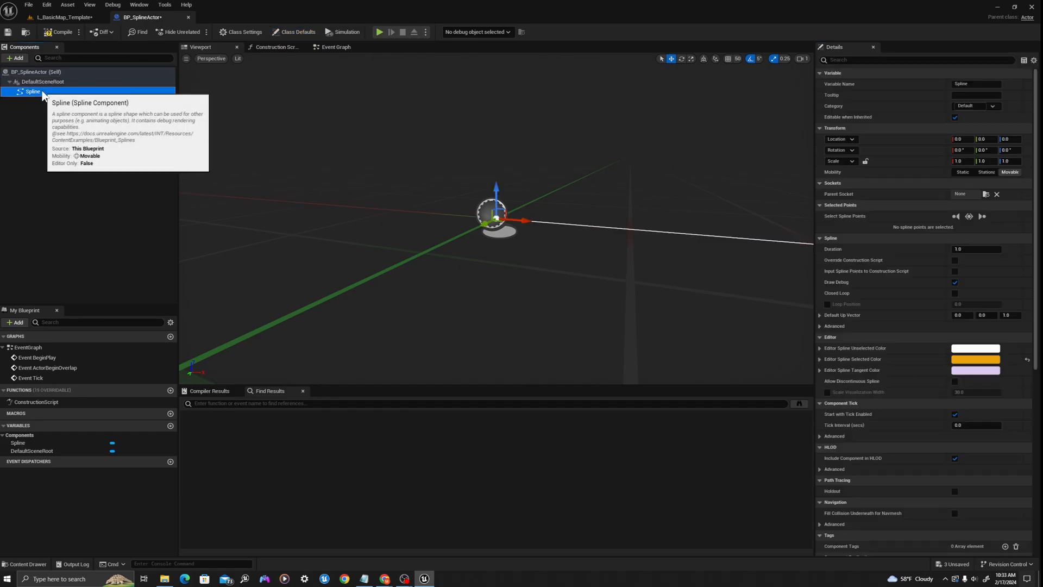
{"action": "left_click", "coordinate": [64, 16]}
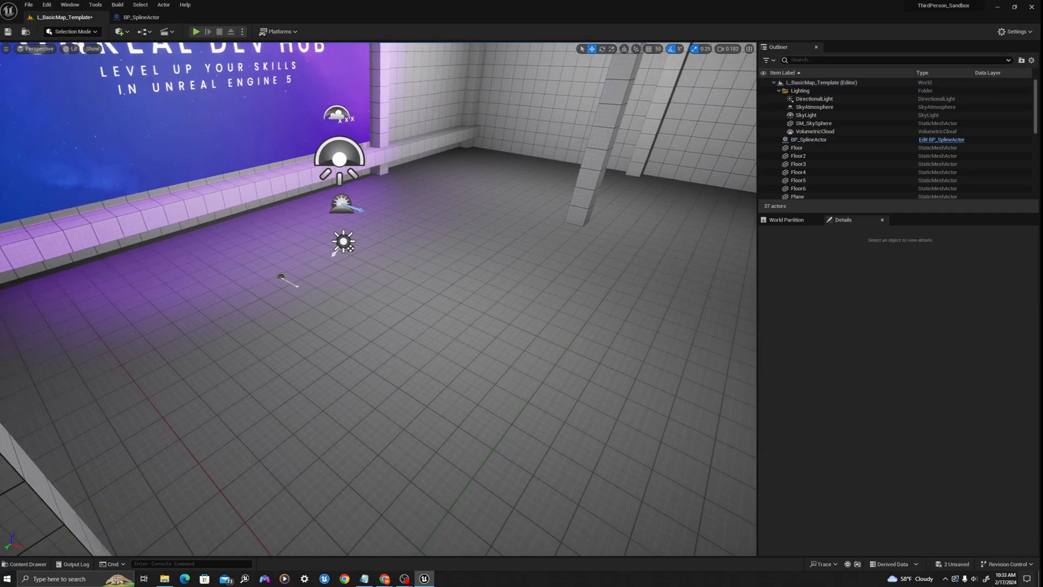
Drag the placed actor's spline points and tangents into a winding S-shaped curve across the floor
{"action": "left_click", "coordinate": [808, 140]}
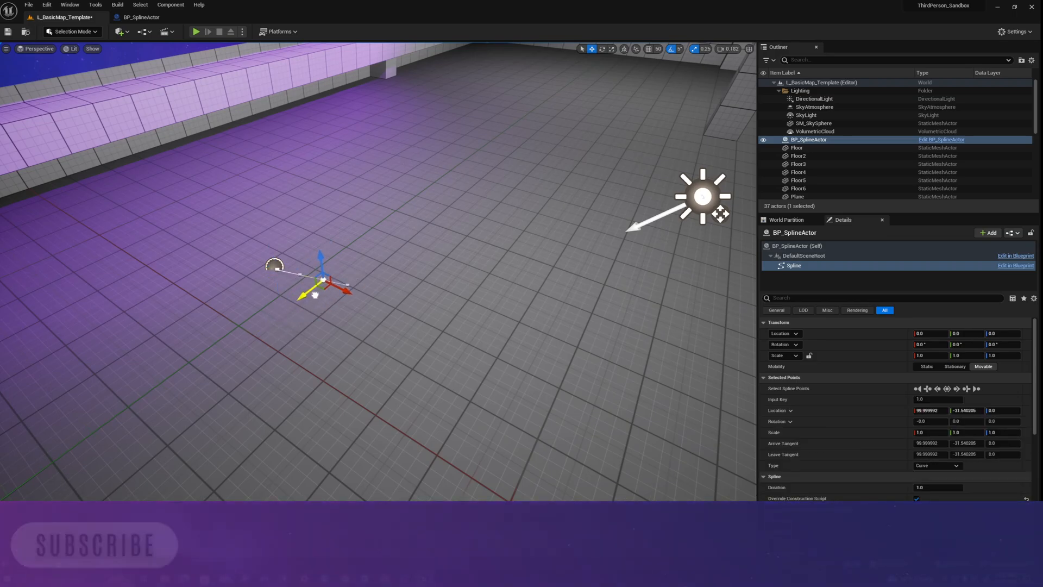
{"action": "left_click_drag", "start_coordinate": [313, 292], "coordinate": [324, 292]}
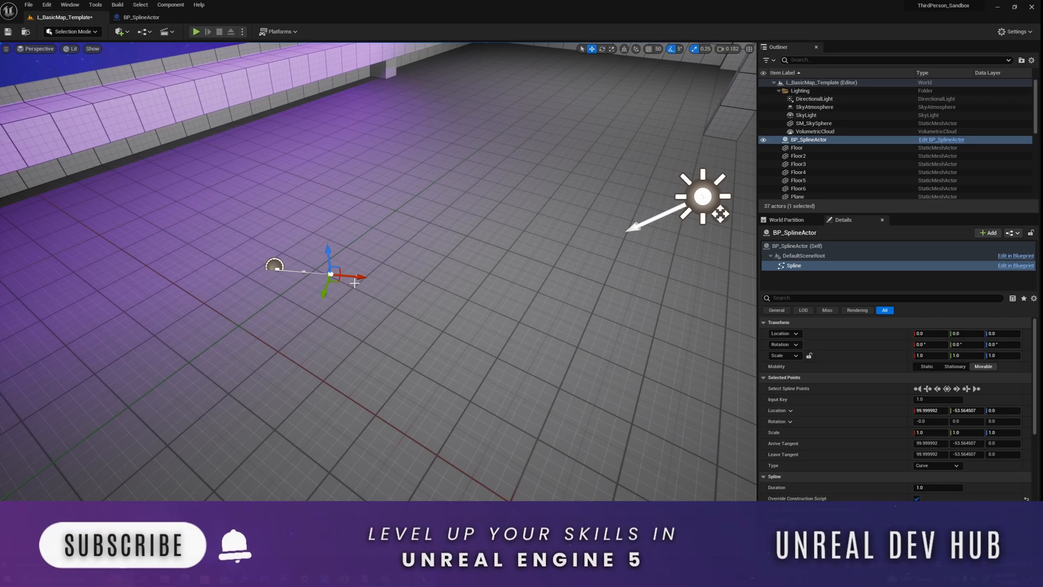
{"action": "left_click_drag", "start_coordinate": [329, 274], "coordinate": [416, 280]}
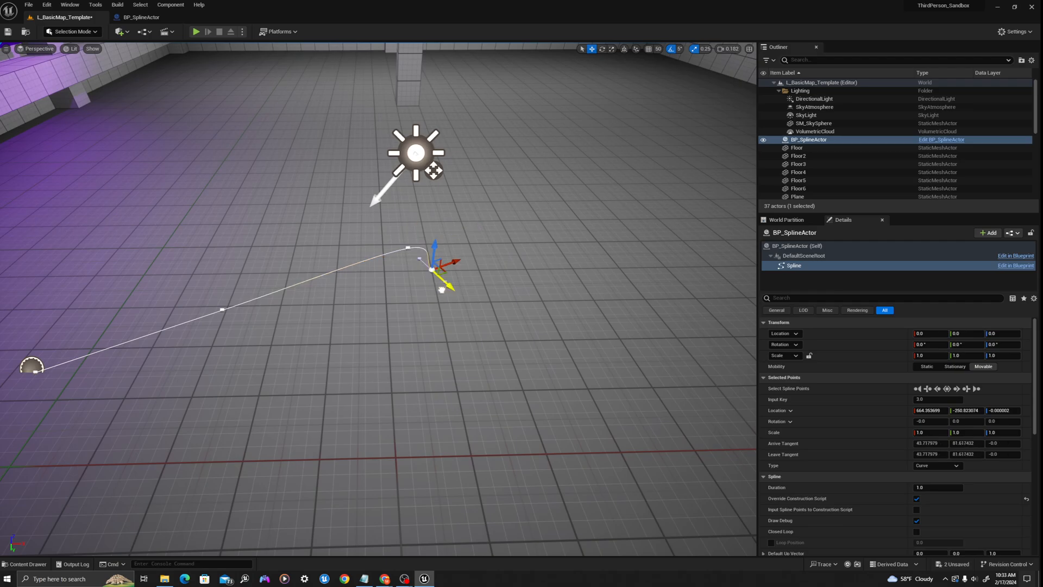
{"action": "left_click_drag", "start_coordinate": [432, 270], "coordinate": [508, 345]}
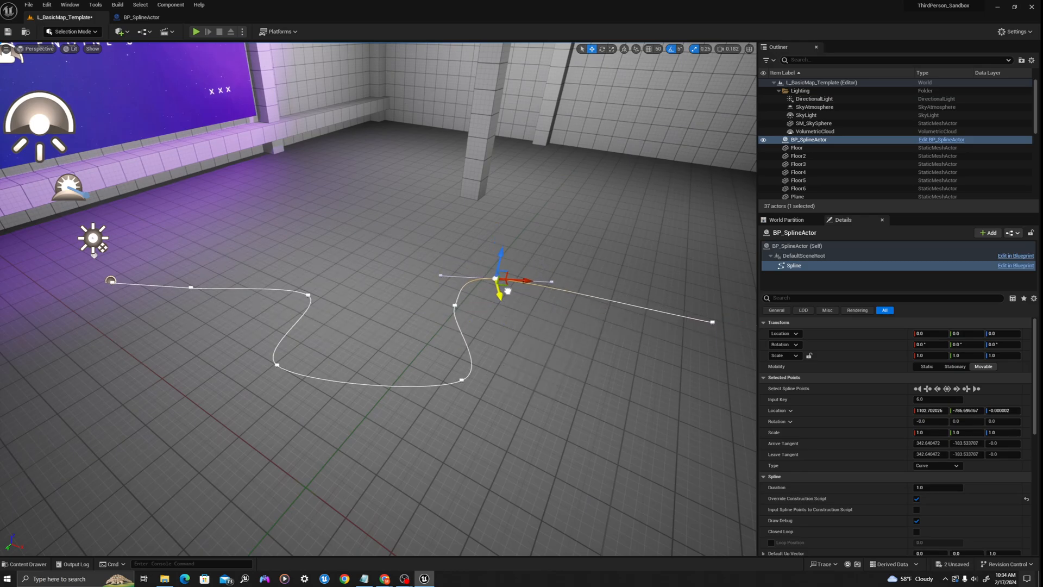
{"action": "left_click_drag", "start_coordinate": [502, 279], "coordinate": [483, 251]}
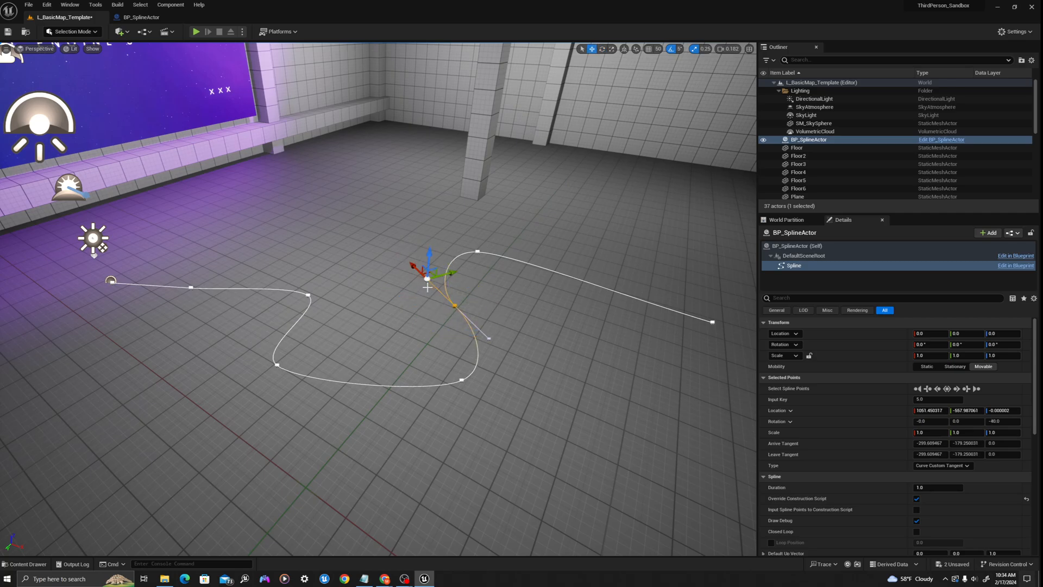
{"action": "left_click_drag", "start_coordinate": [452, 272], "coordinate": [426, 279]}
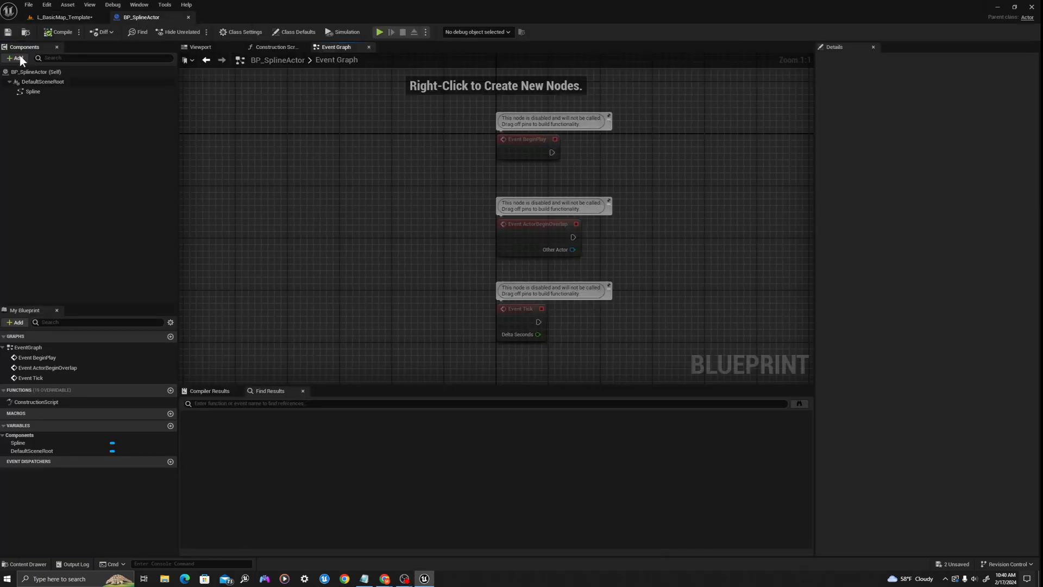
Add a Cube component and place a Spline reference node in the construction script
{"action": "left_click", "coordinate": [14, 58]}
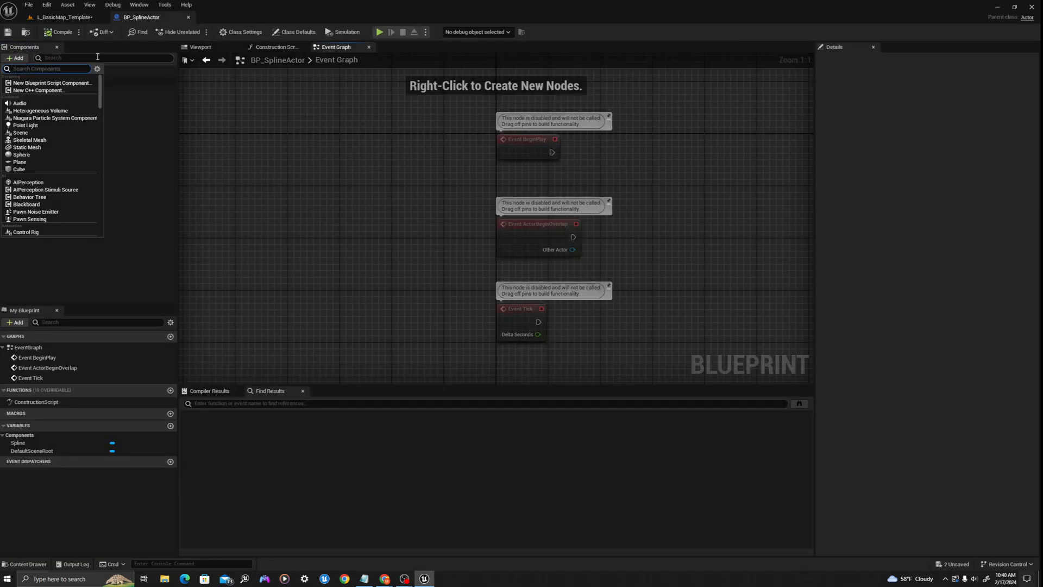
{"action": "left_click", "coordinate": [19, 168]}
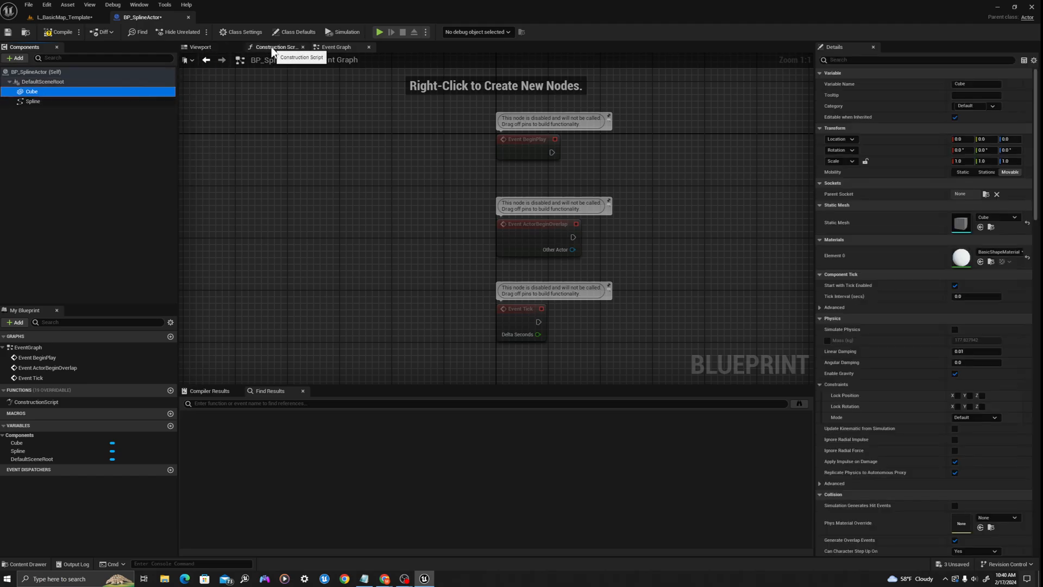
{"action": "left_click", "coordinate": [276, 47]}
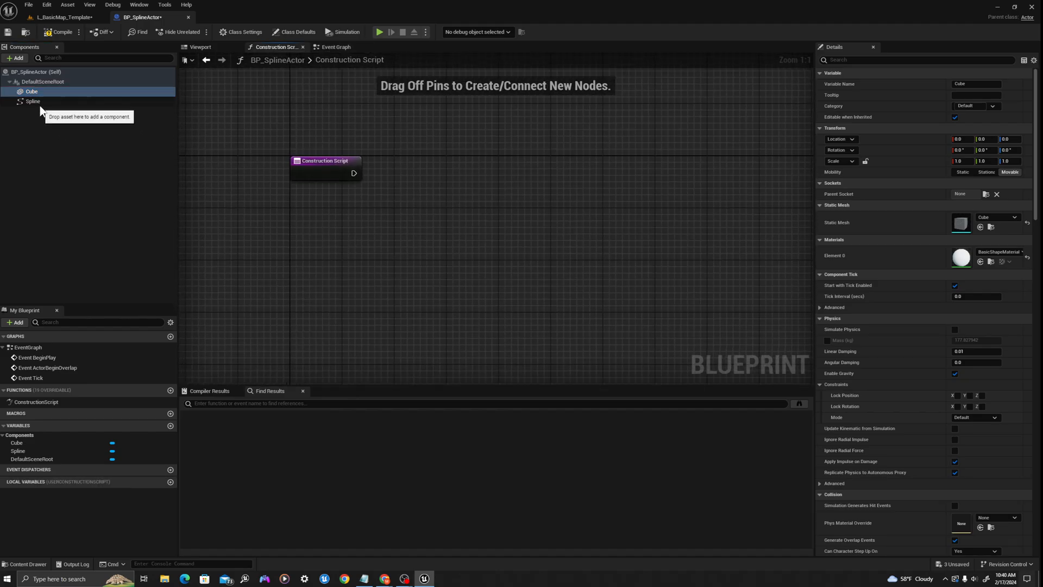
{"action": "mouse_move", "coordinate": [32, 101]}
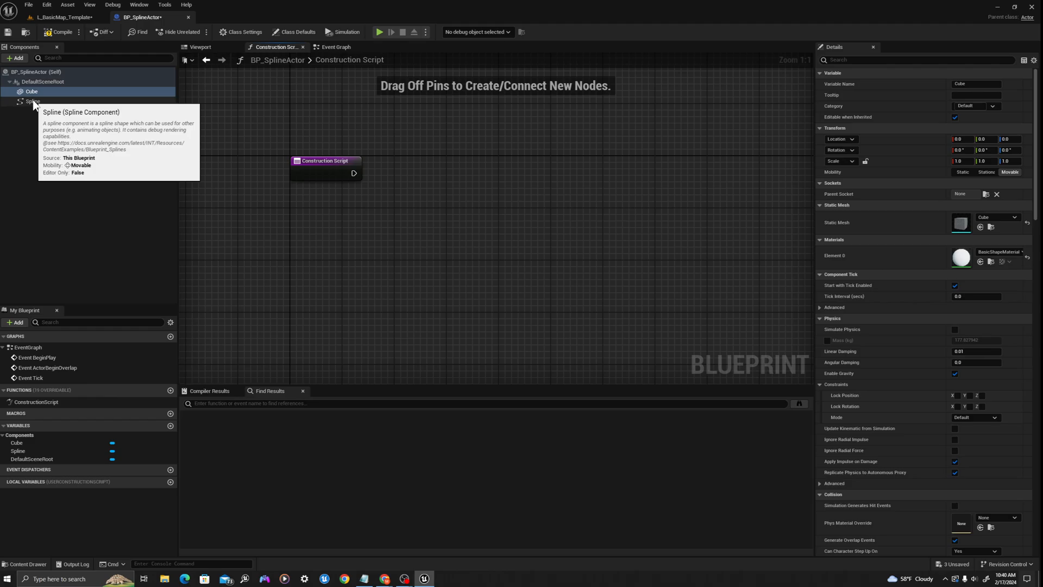
{"action": "left_click", "coordinate": [33, 101]}
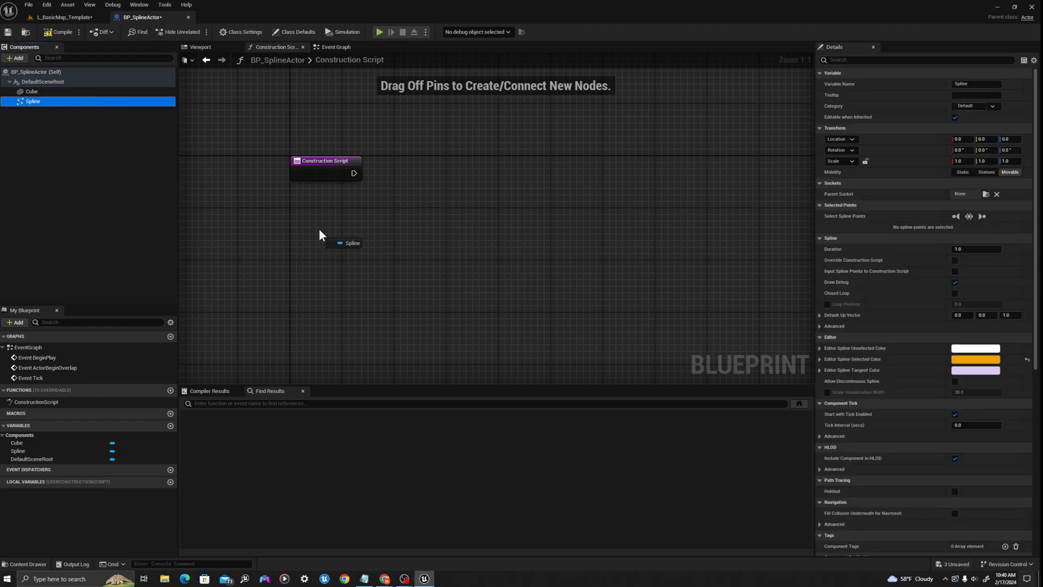
{"action": "left_click", "coordinate": [351, 242]}
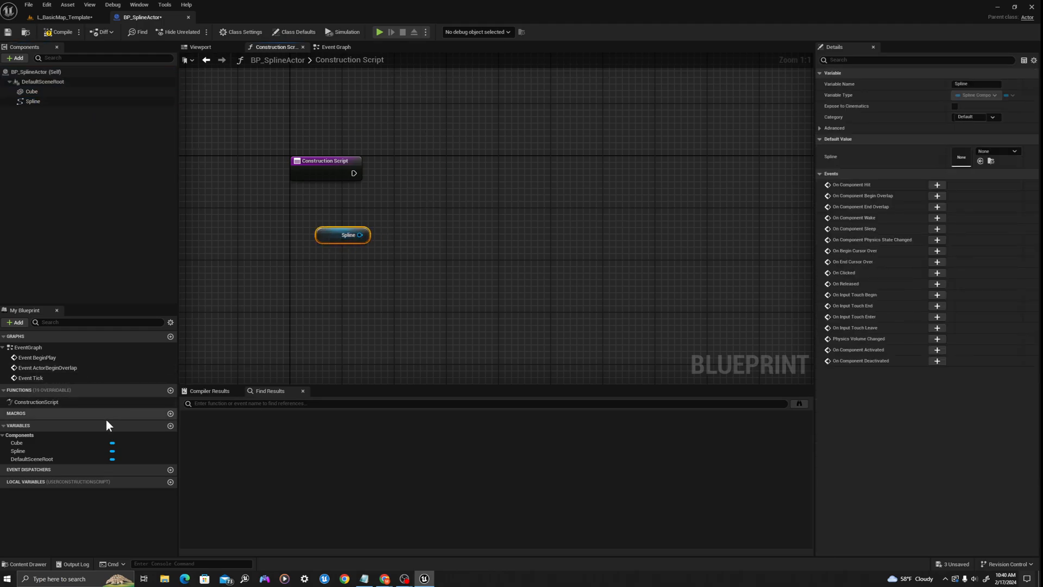
{"action": "mouse_move", "coordinate": [171, 426]}
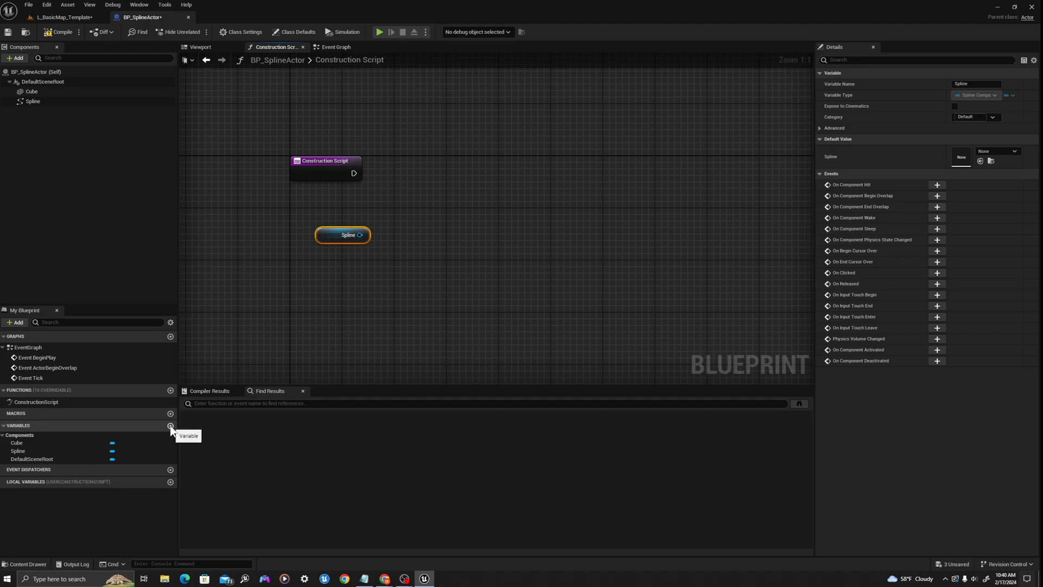
Add a float variable DistanceAlongSpline with slider and value ranges 0 to 1
{"action": "left_click", "coordinate": [171, 426]}
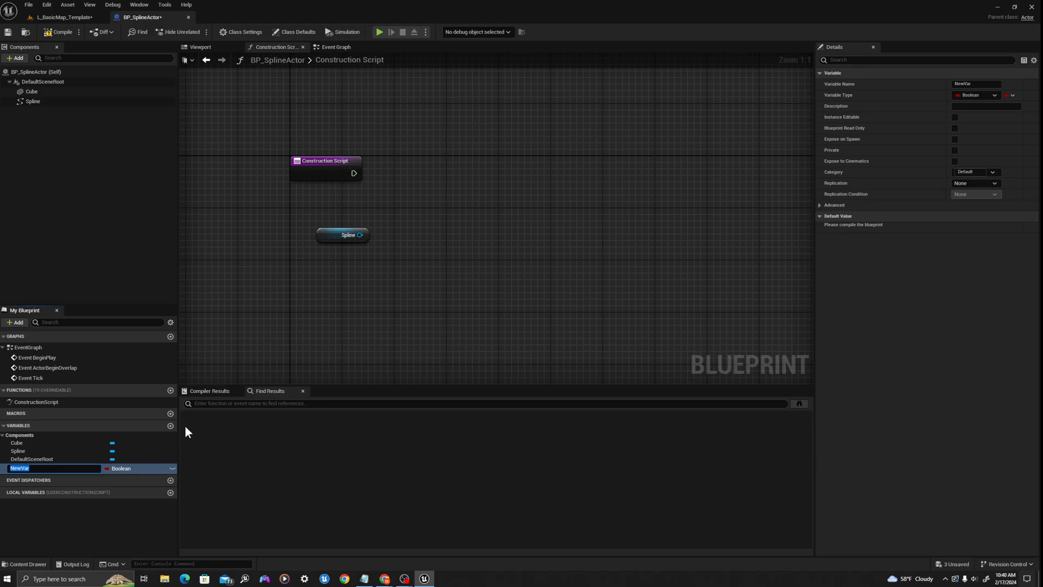
{"action": "type", "text": "Distance"}
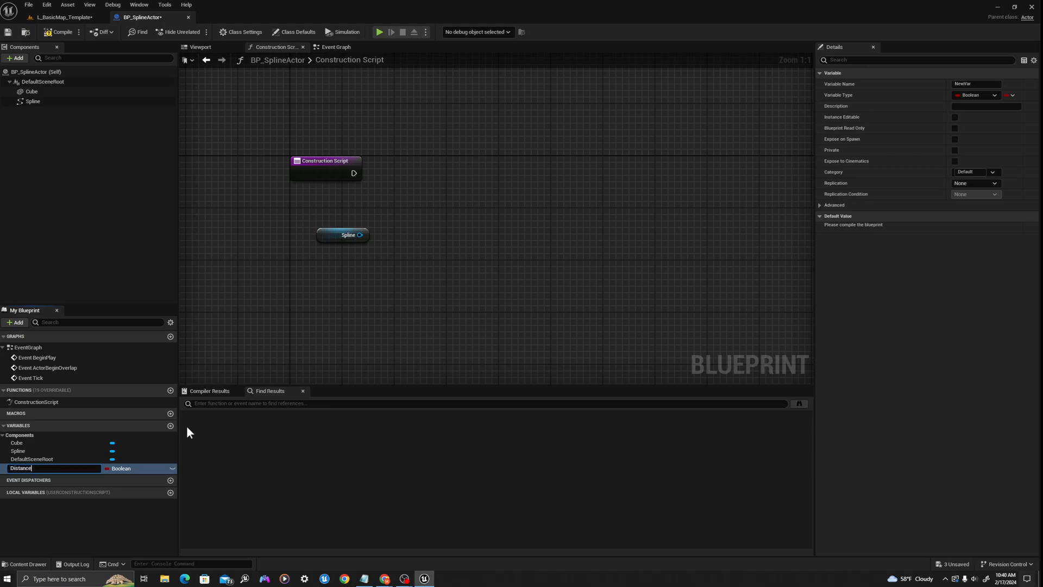
{"action": "type", "text": "DistanceAlongSpline"}
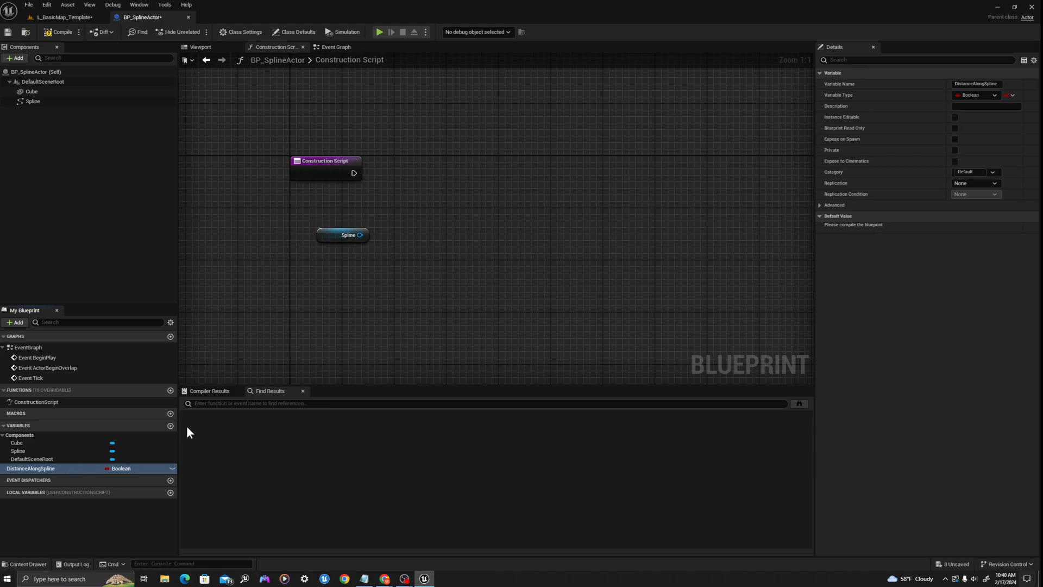
{"action": "mouse_move", "coordinate": [122, 468]}
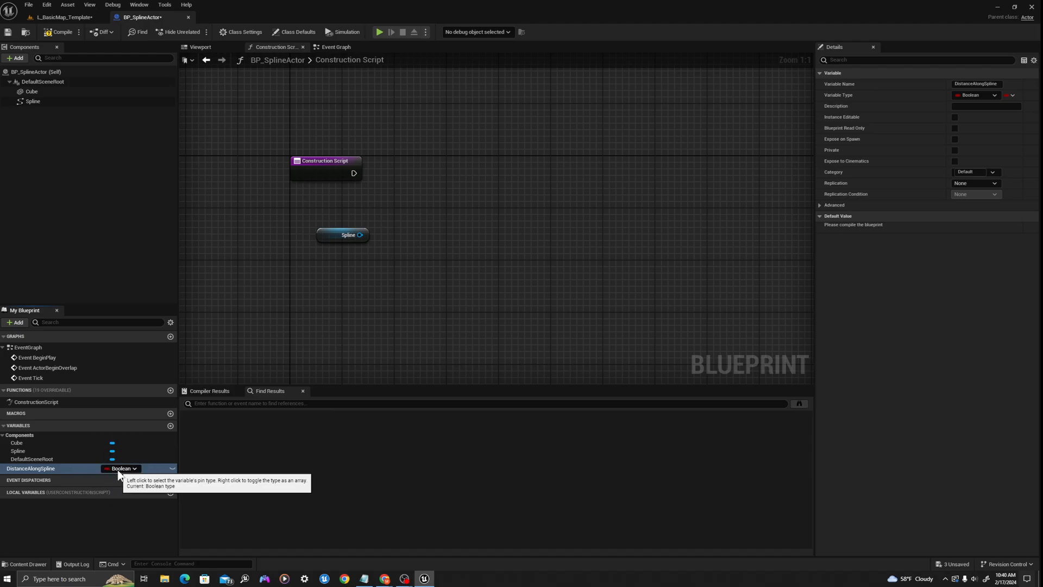
{"action": "left_click", "coordinate": [122, 468]}
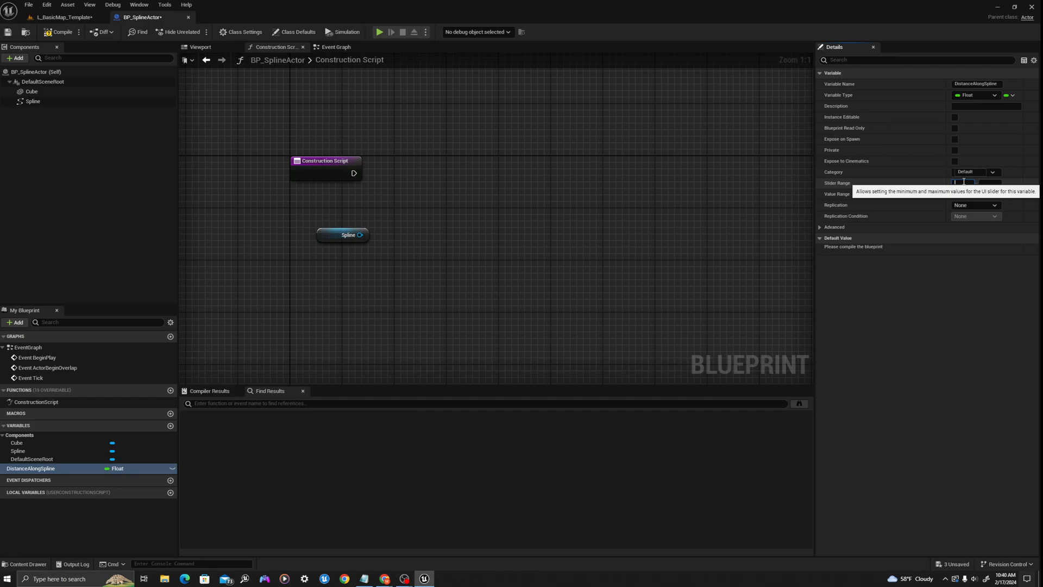
{"action": "left_click", "coordinate": [963, 183]}
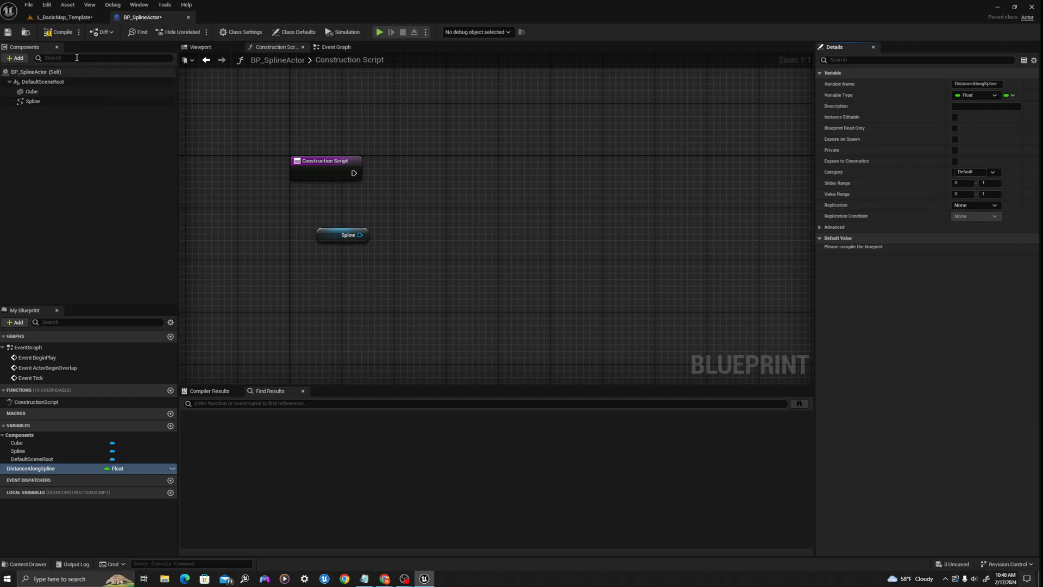
Add Get Transform at Distance Along Spline, a Lerp driven by the variable, and Get Spline Length
{"action": "left_click", "coordinate": [58, 32]}
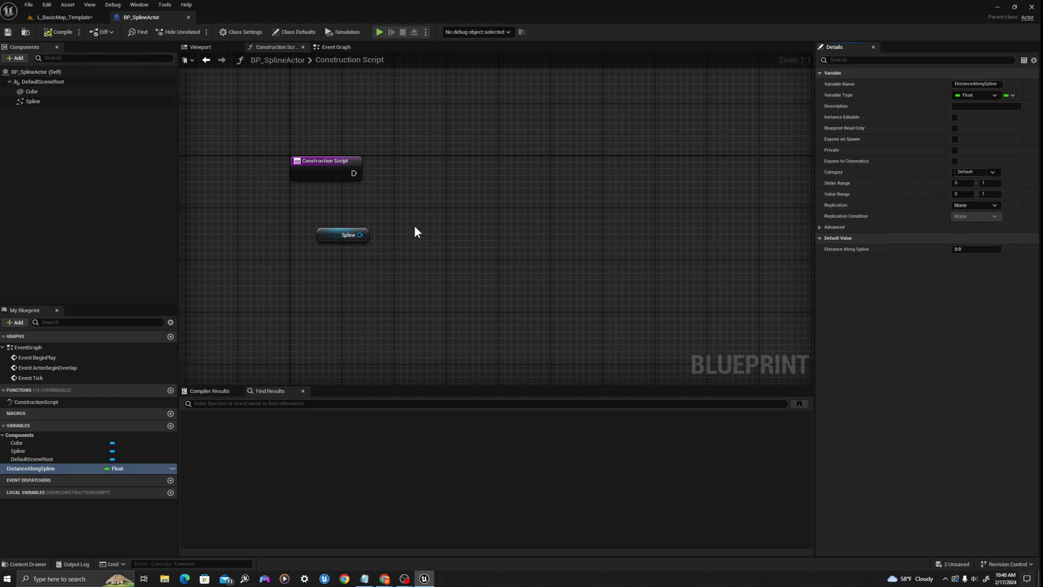
{"action": "left_click_drag", "start_coordinate": [359, 235], "coordinate": [413, 235]}
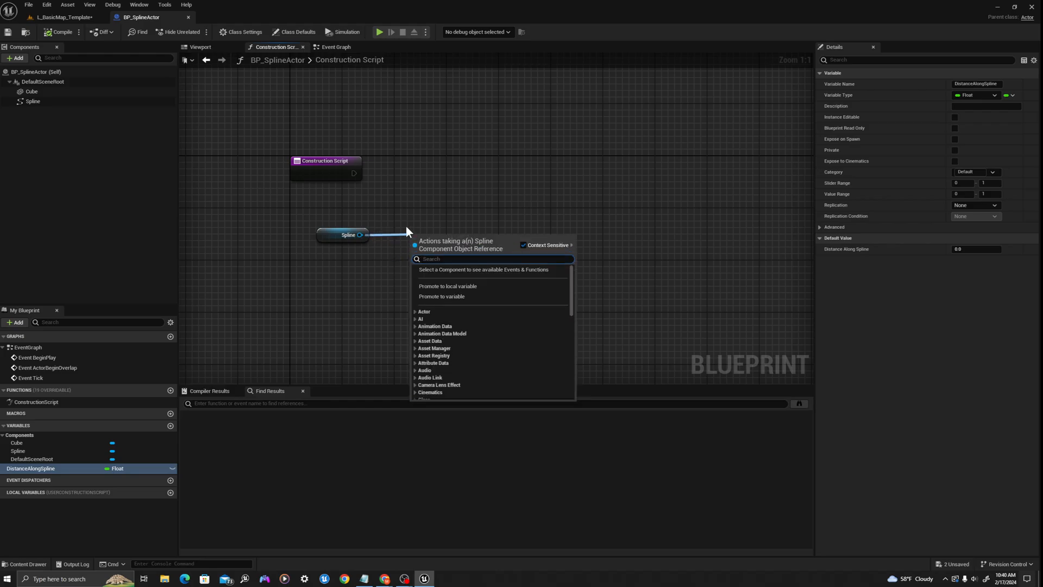
{"action": "type", "text": "get transform at di"}
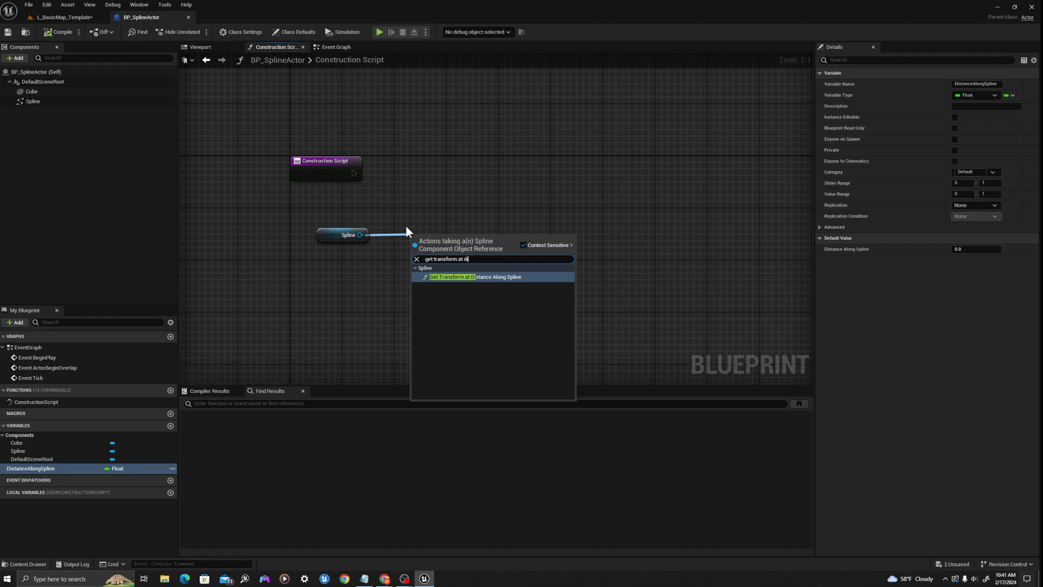
{"action": "left_click", "coordinate": [476, 277]}
{"action": "type", "text": "lerp"}
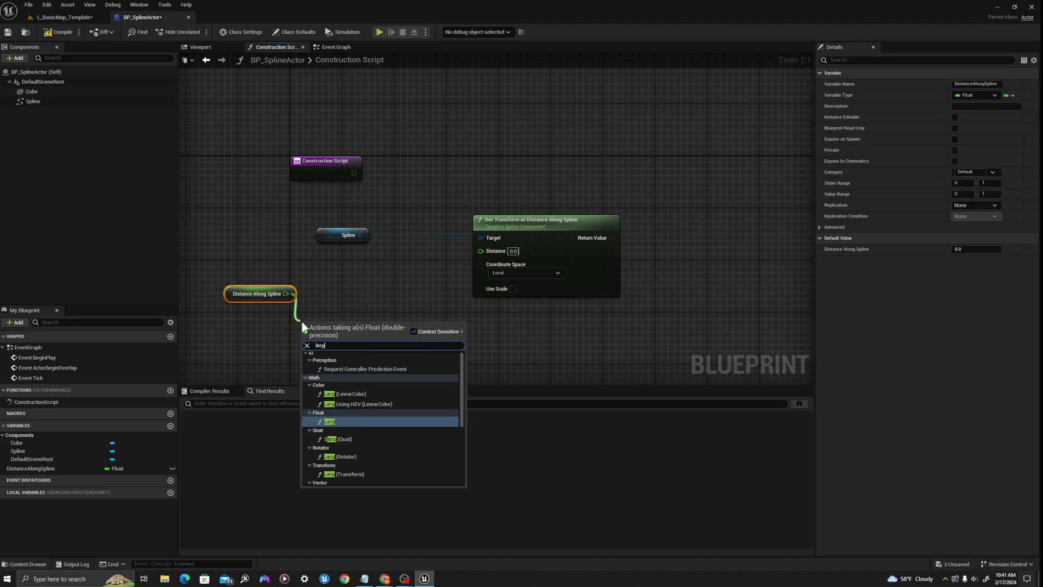
{"action": "left_click", "coordinate": [327, 421]}
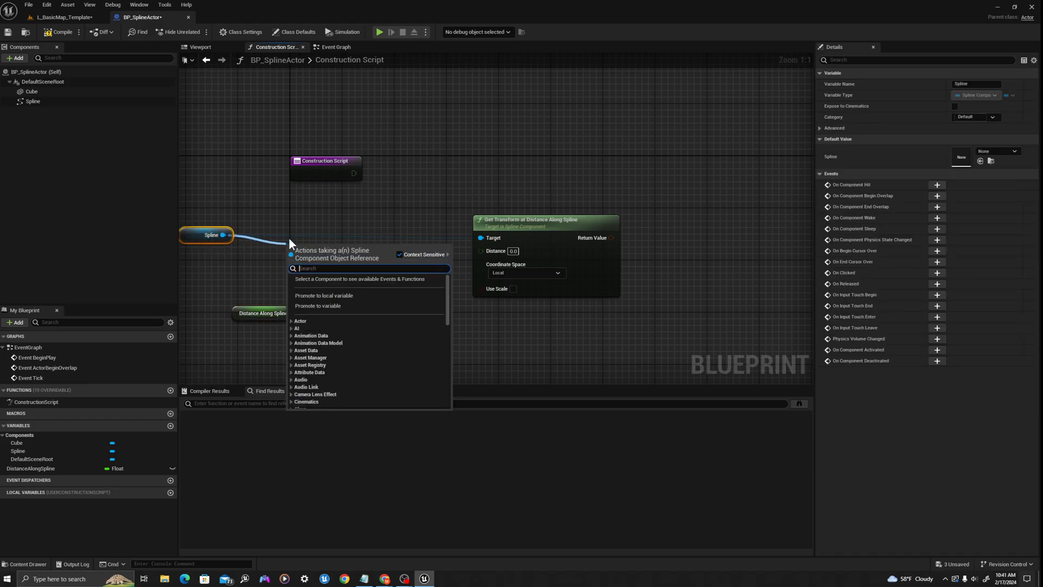
{"action": "type", "text": "get spline"}
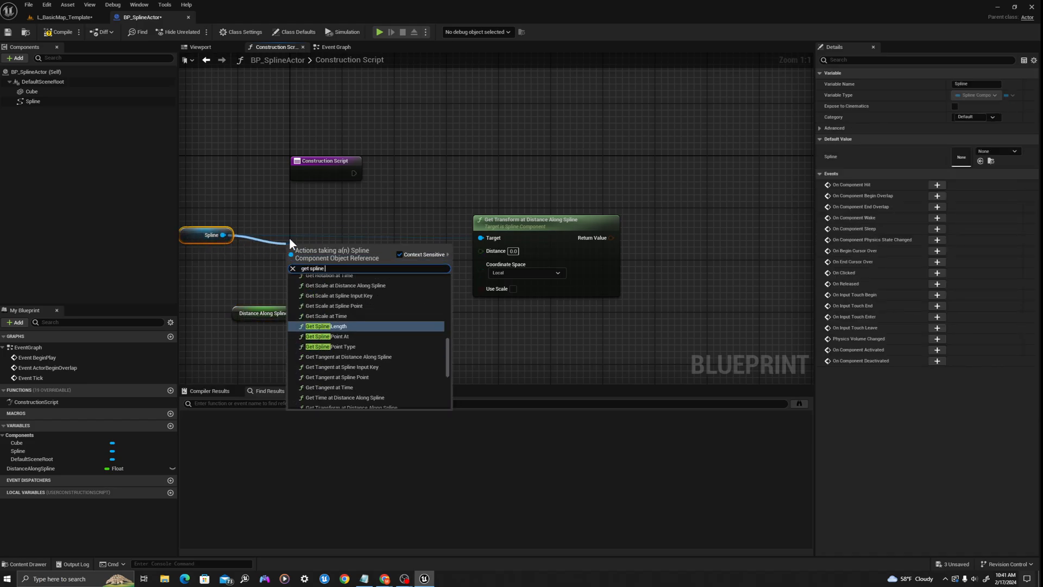
{"action": "left_click", "coordinate": [327, 326]}
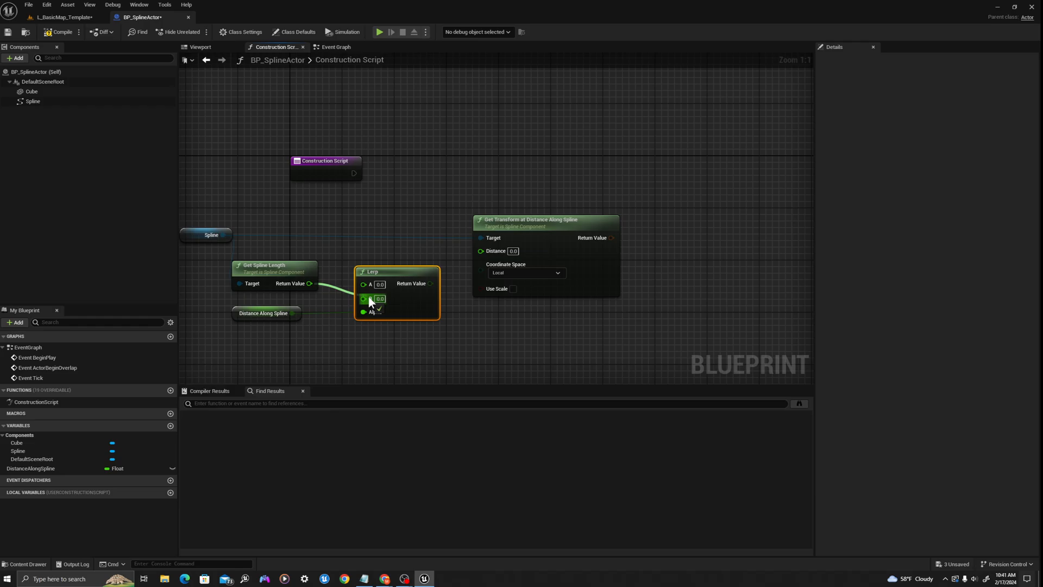
{"action": "mouse_move", "coordinate": [430, 282]}
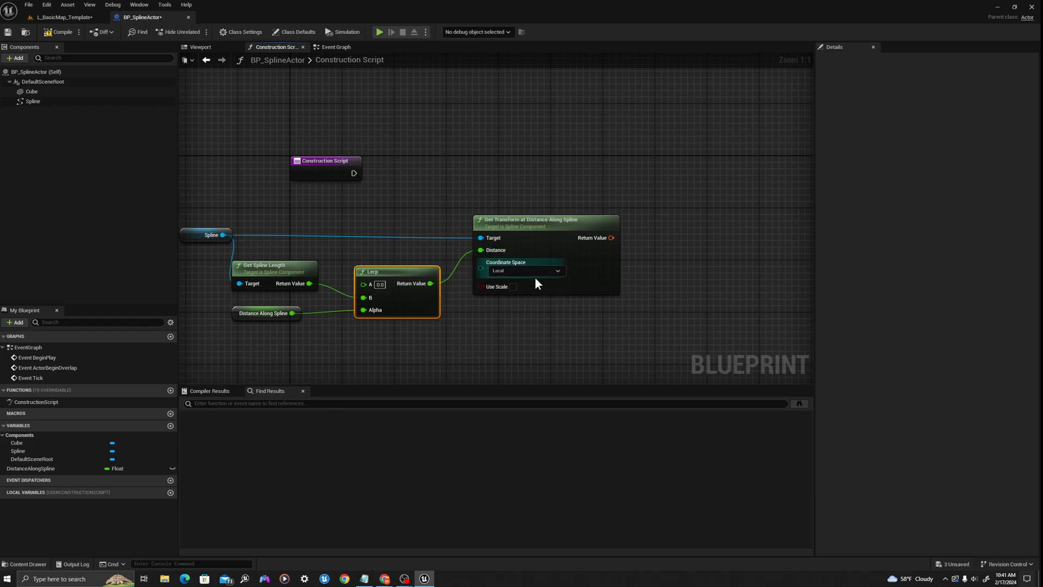
{"action": "mouse_move", "coordinate": [526, 270]}
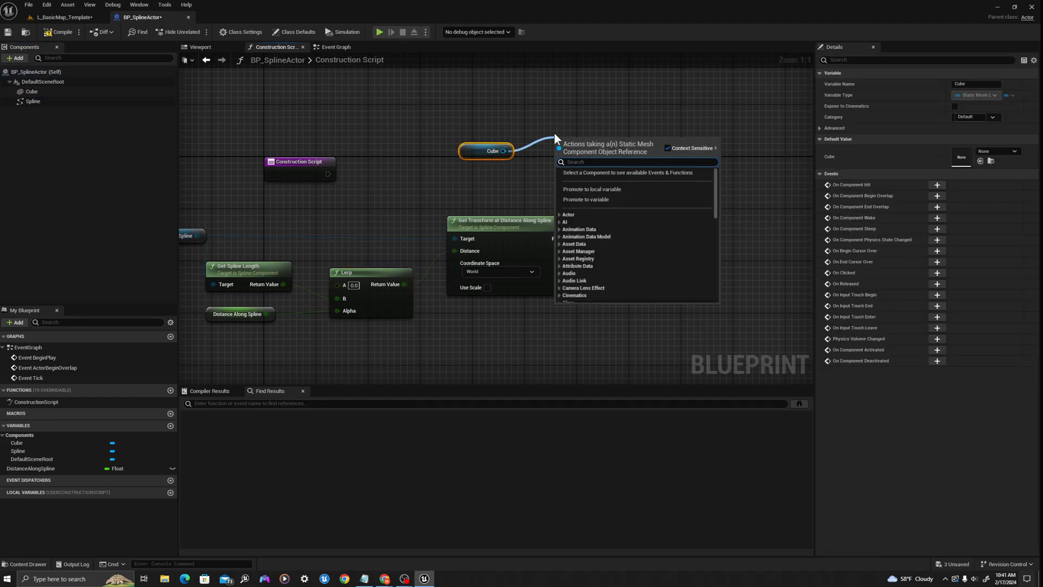
Add Set World Transform on the cube and feed the spline transform into it
{"action": "type", "text": "set world trna"}
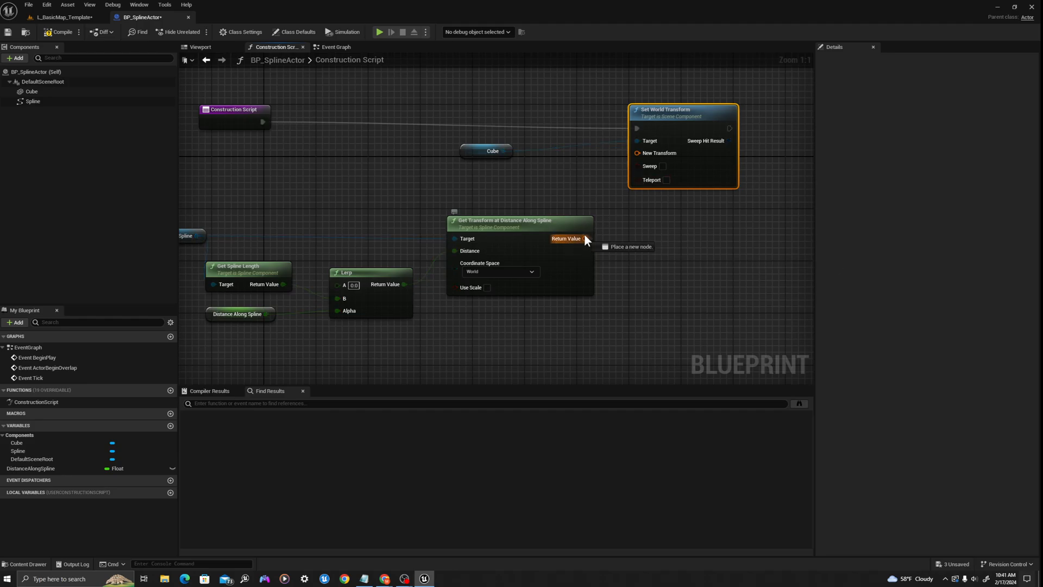
{"action": "left_click_drag", "start_coordinate": [585, 238], "coordinate": [637, 153]}
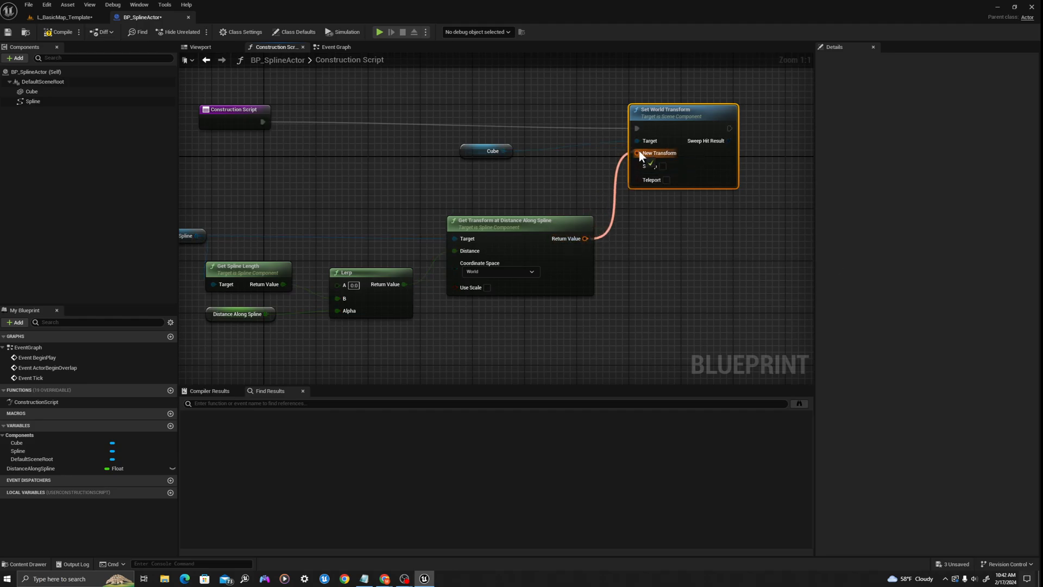
{"action": "left_click", "coordinate": [493, 149]}
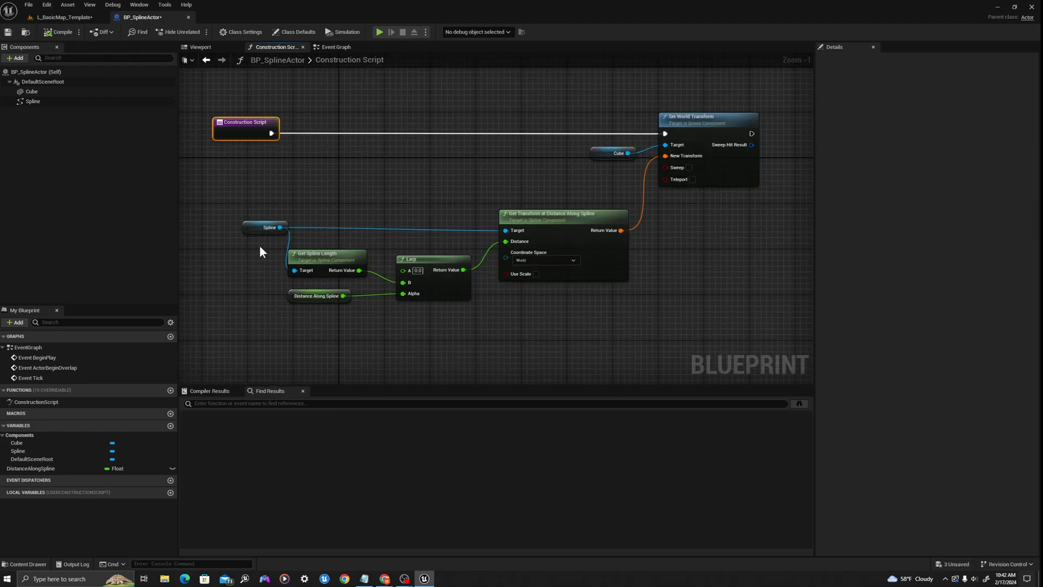
Make DistanceAlongSpline instance-editable, wire the Lerp into the distance input, and compile
{"action": "left_click", "coordinate": [318, 295]}
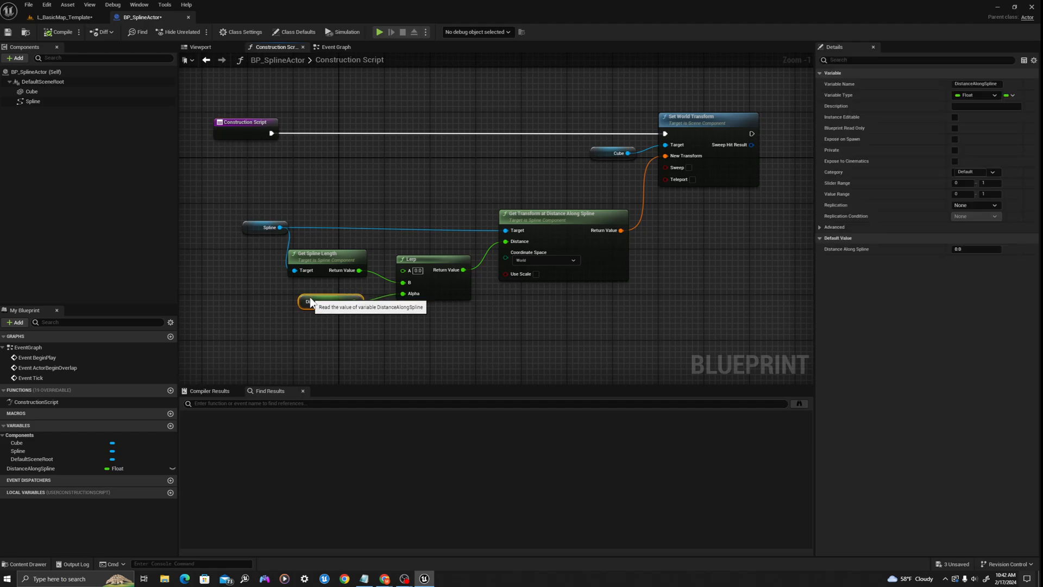
{"action": "mouse_move", "coordinate": [60, 468]}
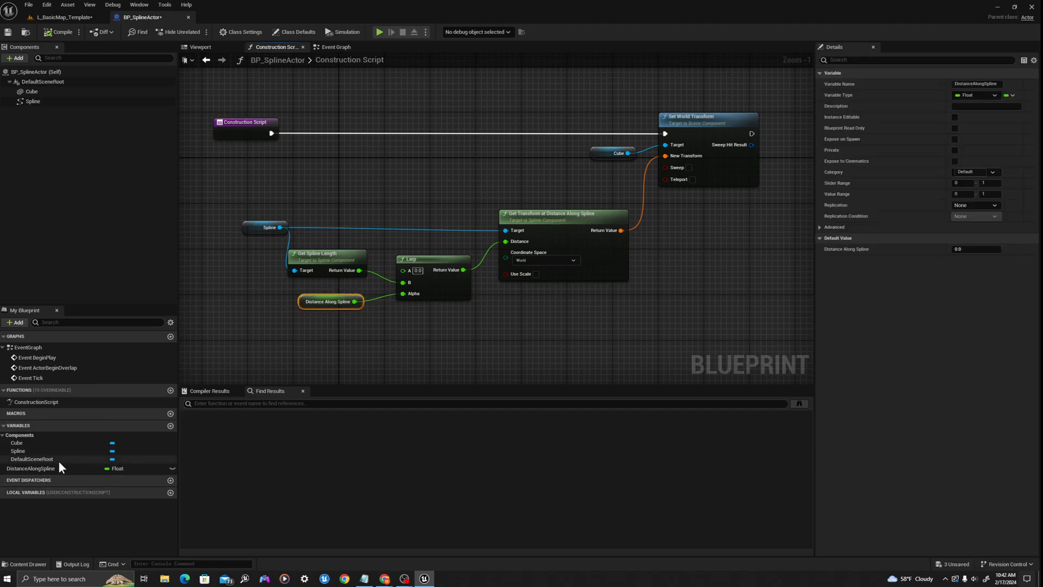
{"action": "left_click", "coordinate": [30, 469]}
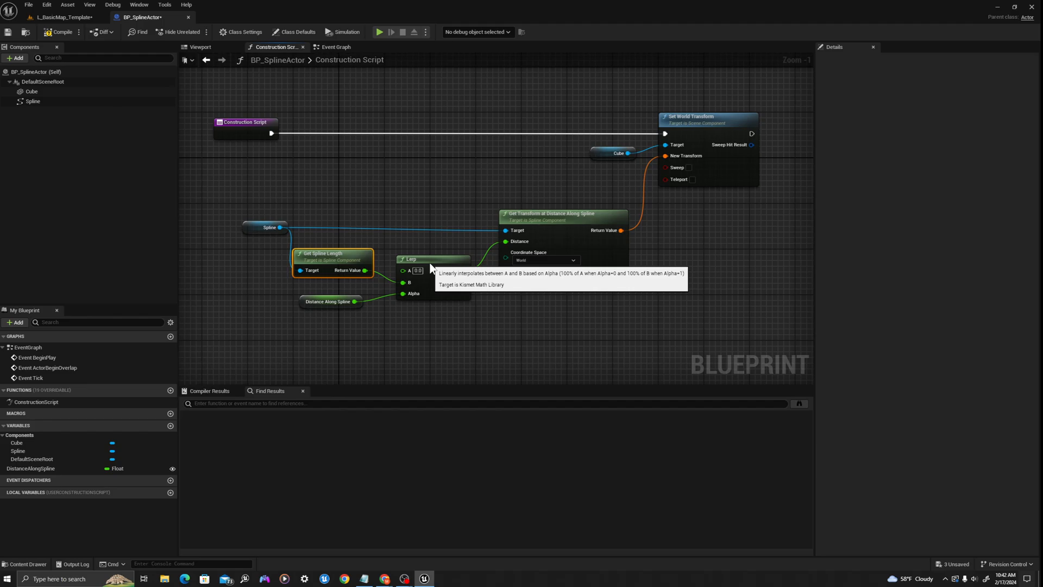
{"action": "left_click", "coordinate": [432, 259]}
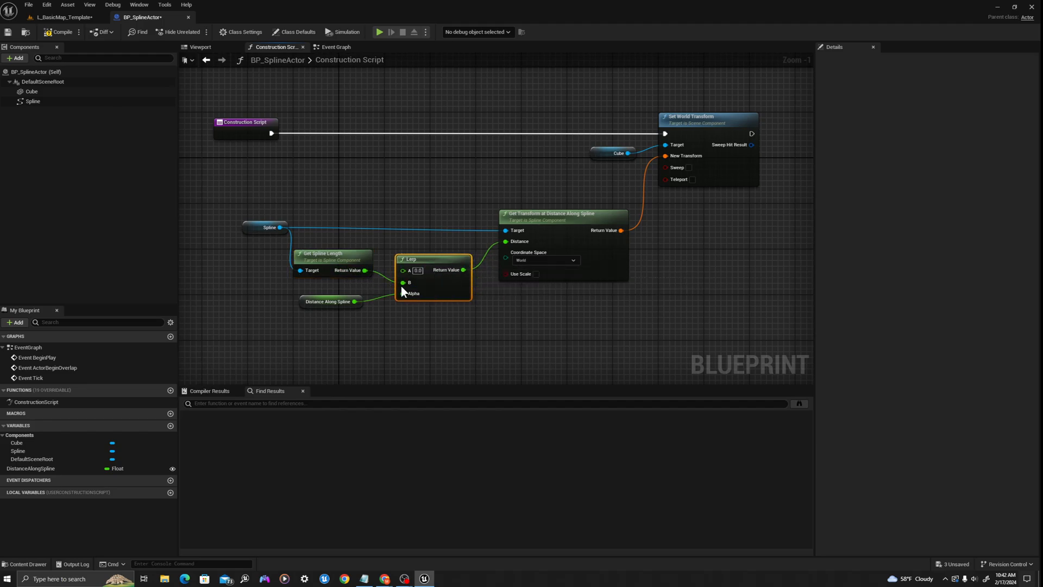
{"action": "left_click", "coordinate": [335, 301]}
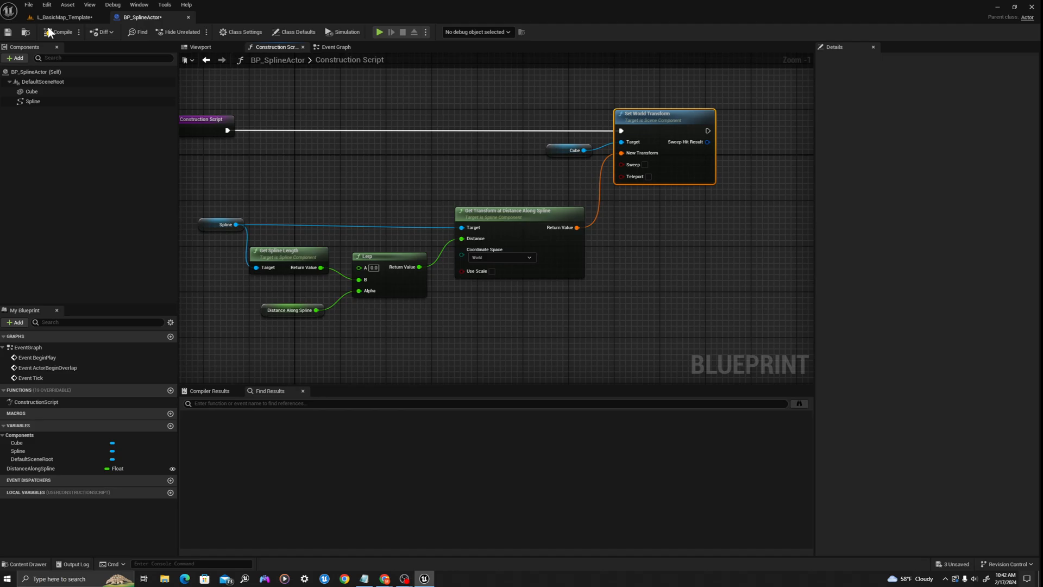
{"action": "left_click", "coordinate": [60, 31]}
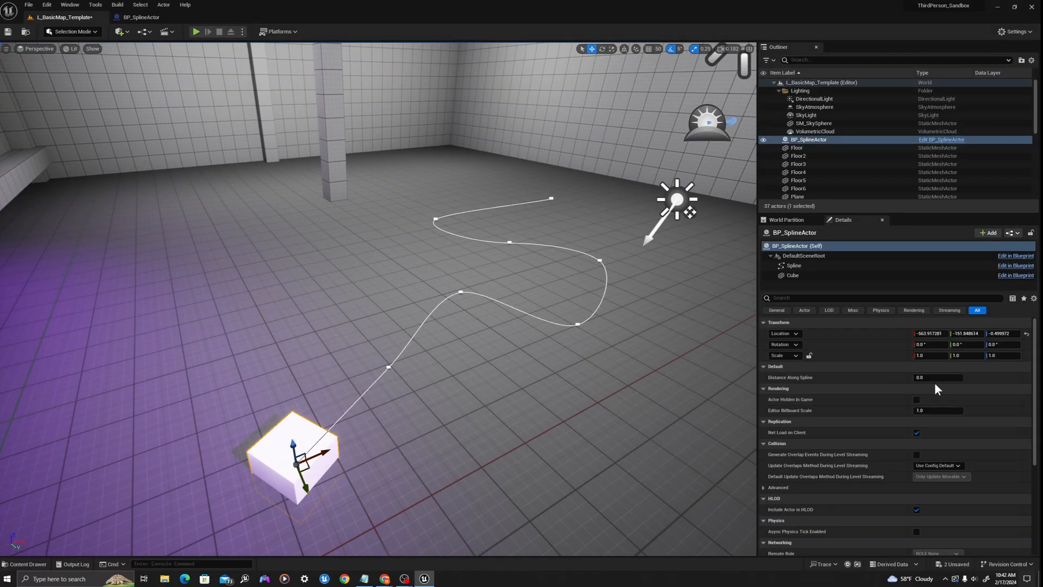
{"action": "mouse_move", "coordinate": [938, 377]}
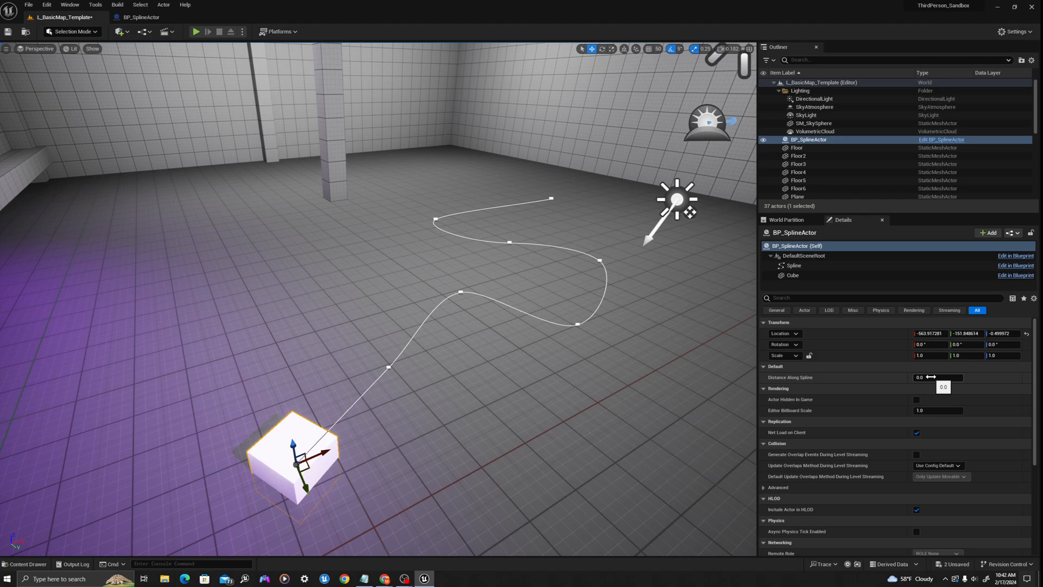
Slide Distance Along Spline in the level to move the cube, leaving it at 1.0
{"action": "left_click_drag", "start_coordinate": [928, 377], "coordinate": [937, 377]}
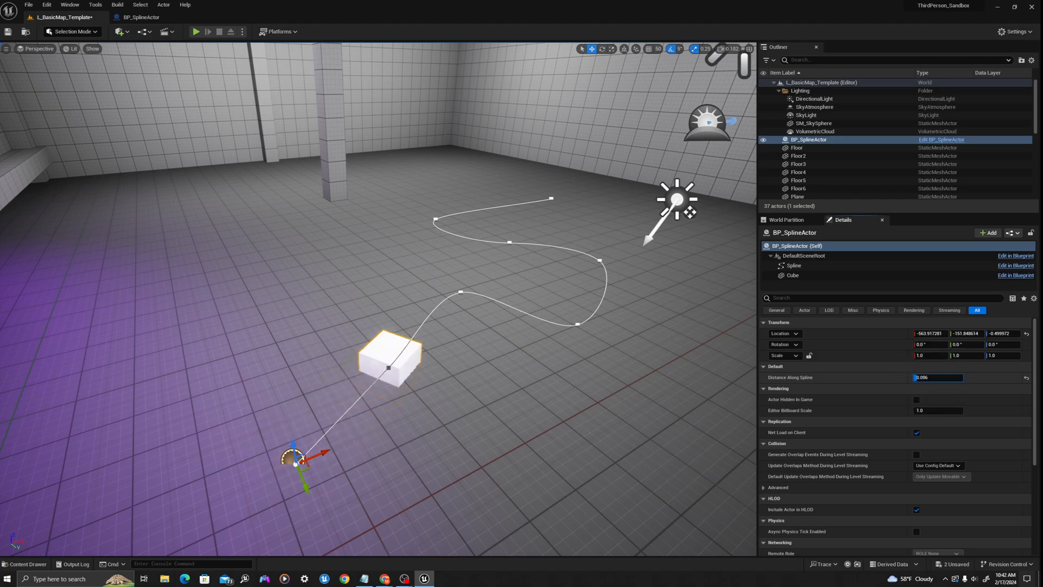
{"action": "left_click_drag", "start_coordinate": [924, 377], "coordinate": [958, 377]}
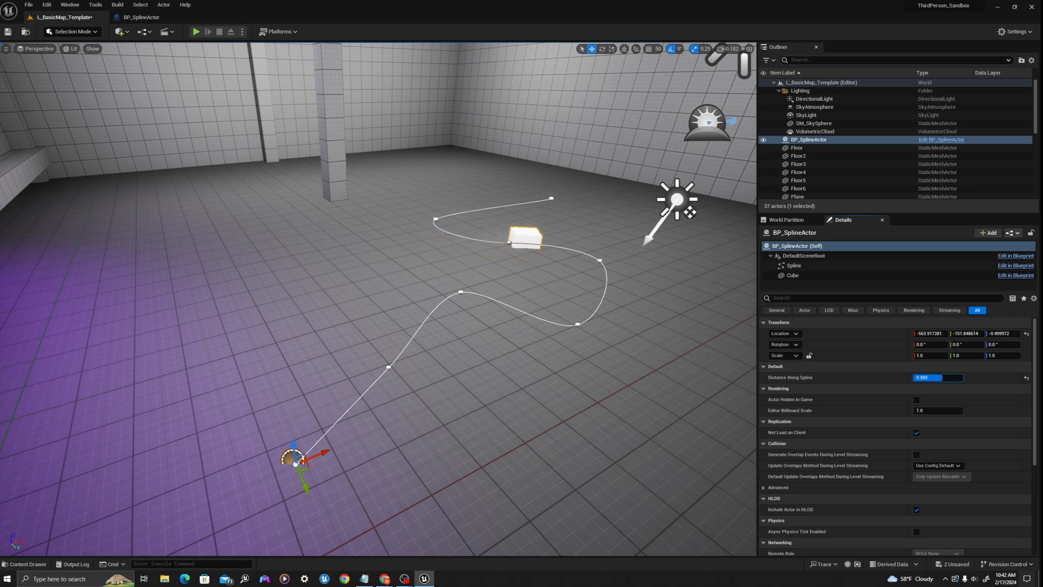
{"action": "left_click_drag", "start_coordinate": [938, 377], "coordinate": [922, 377]}
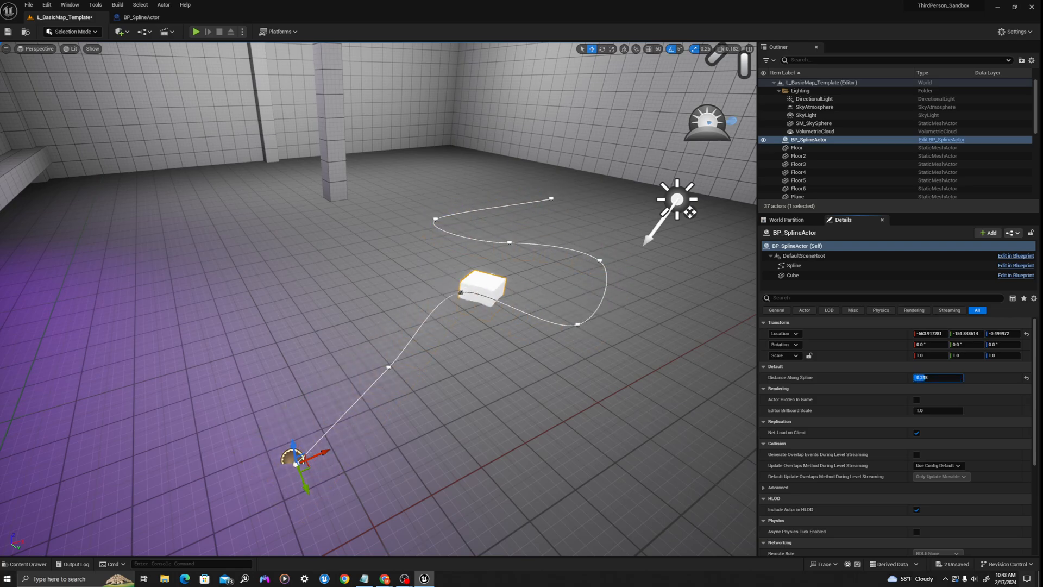
{"action": "type", "text": "1.0"}
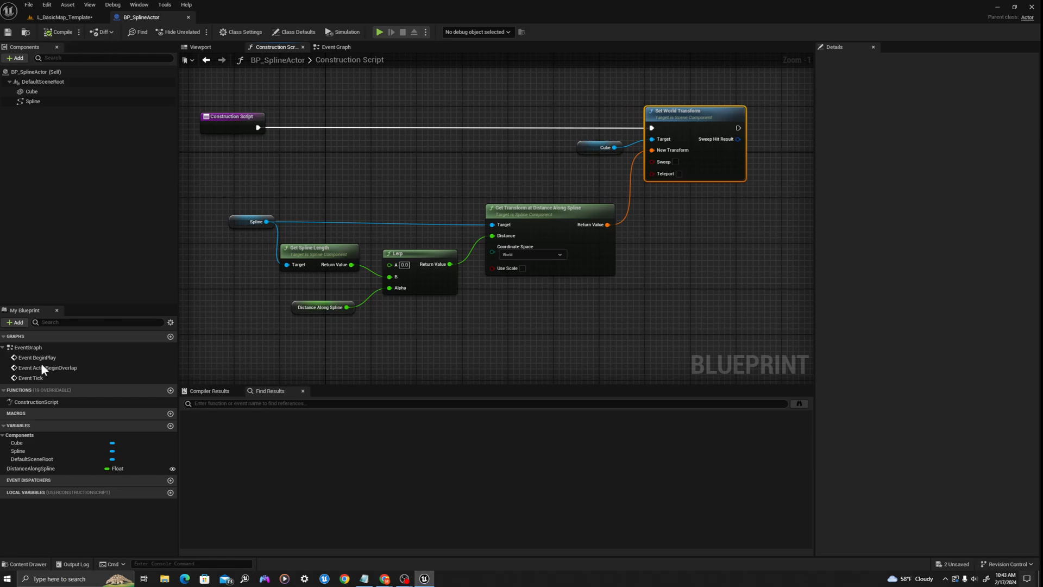
{"action": "mouse_move", "coordinate": [170, 426]}
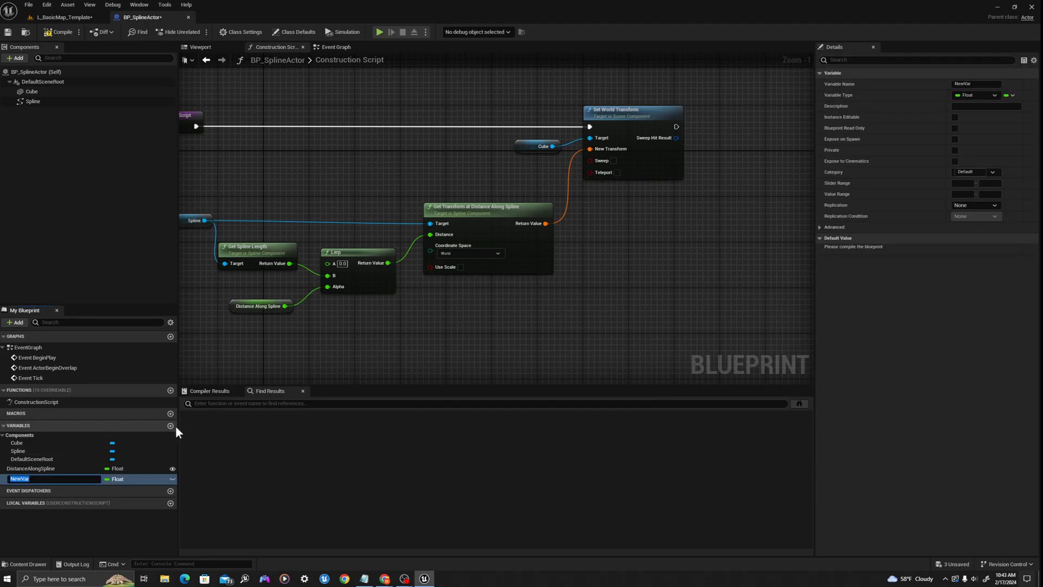
Add an ActorReference variable and a Set Actor Transform node on the execution line, replacing the cube
{"action": "type", "text": "ActorReference"}
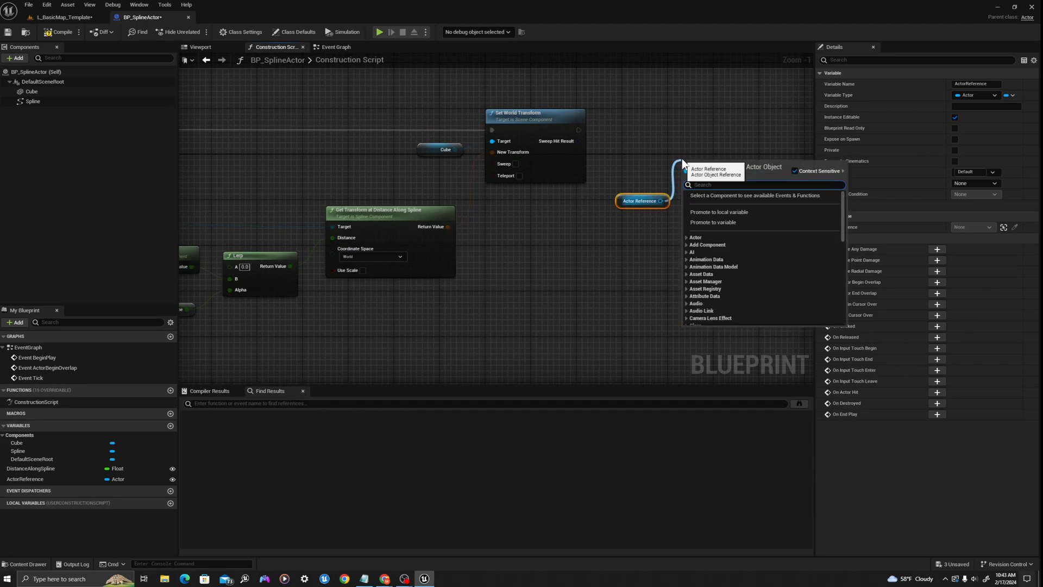
{"action": "type", "text": "set actor"}
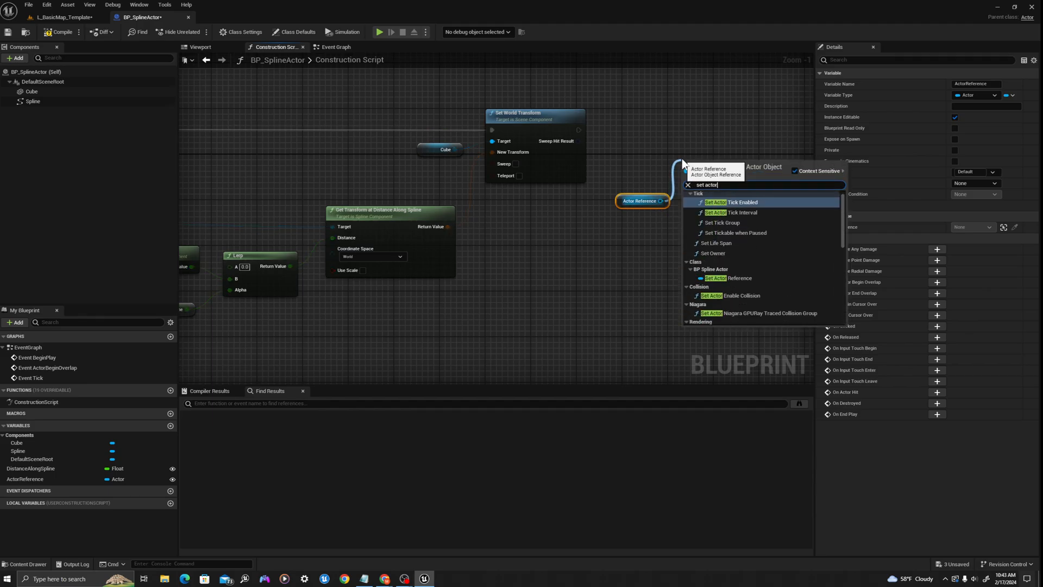
{"action": "left_click", "coordinate": [728, 193]}
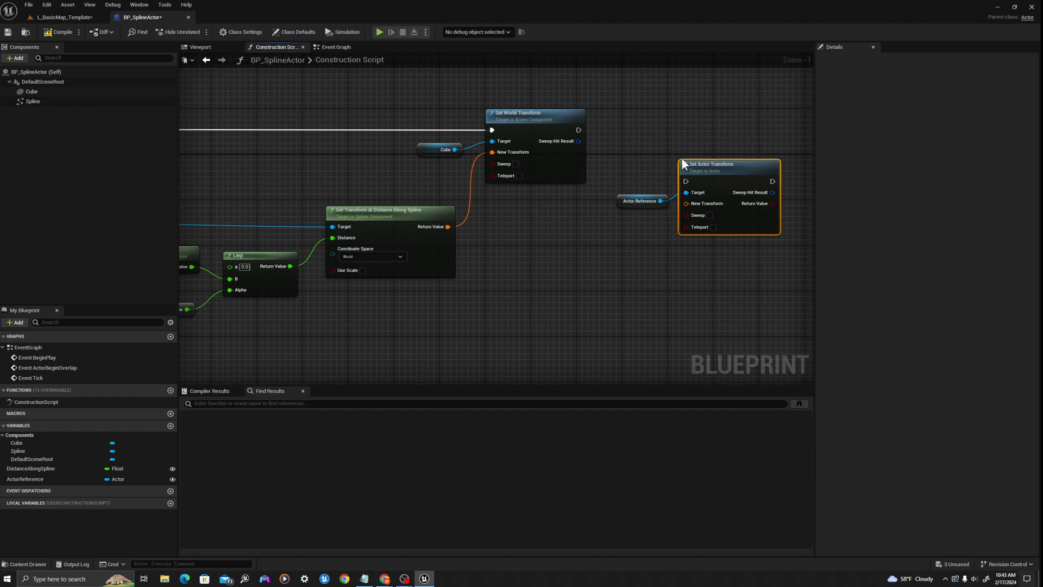
{"action": "left_click_drag", "start_coordinate": [579, 130], "coordinate": [686, 181]}
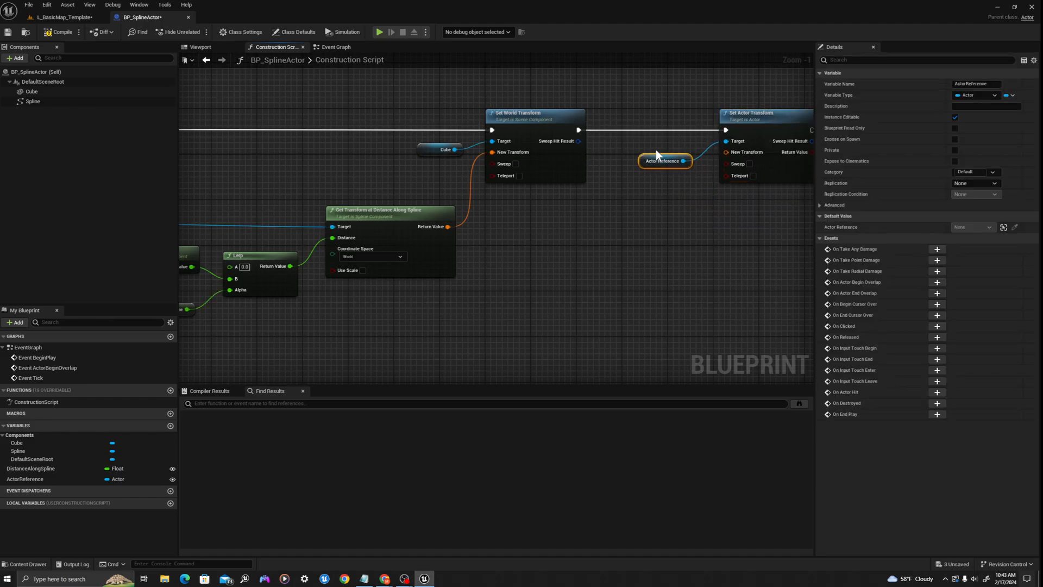
{"action": "left_click_drag", "start_coordinate": [663, 160], "coordinate": [676, 149]}
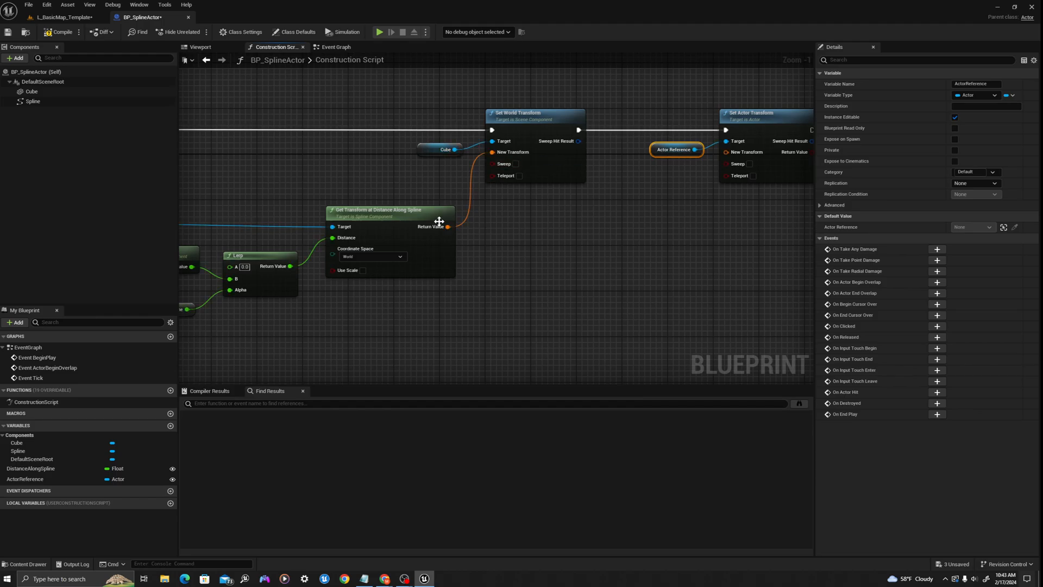
{"action": "scroll", "scroll_direction": "down", "scroll_amount": 3}
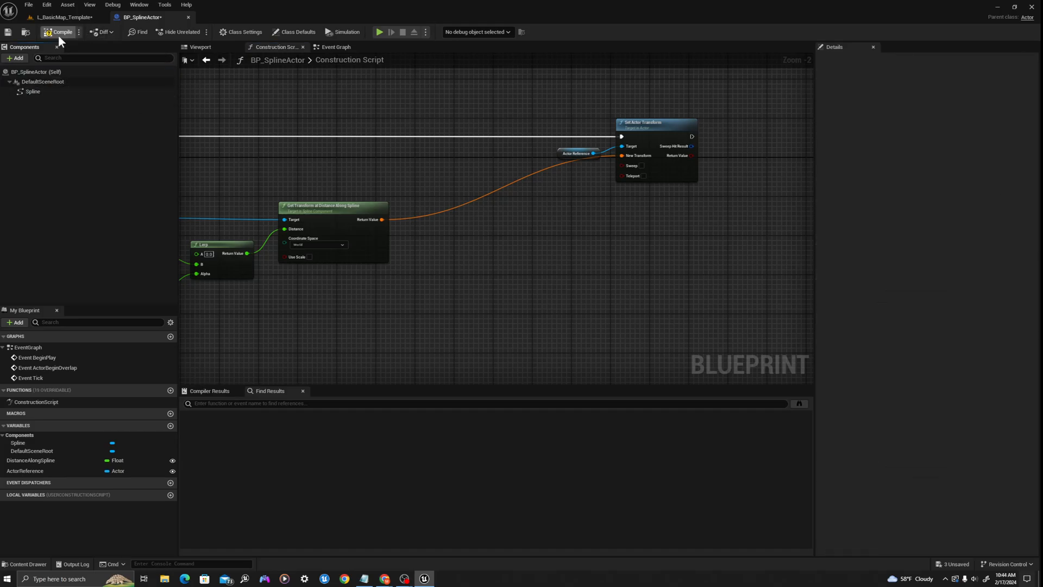
Compile, then place a Point Light in the level near the spline start
{"action": "left_click", "coordinate": [63, 16]}
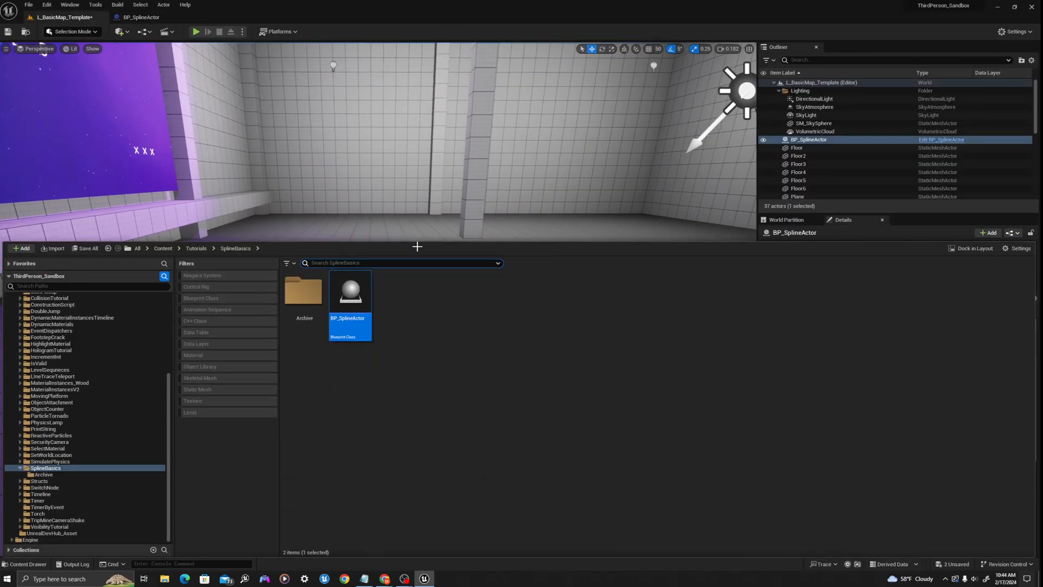
{"action": "left_click", "coordinate": [121, 31]}
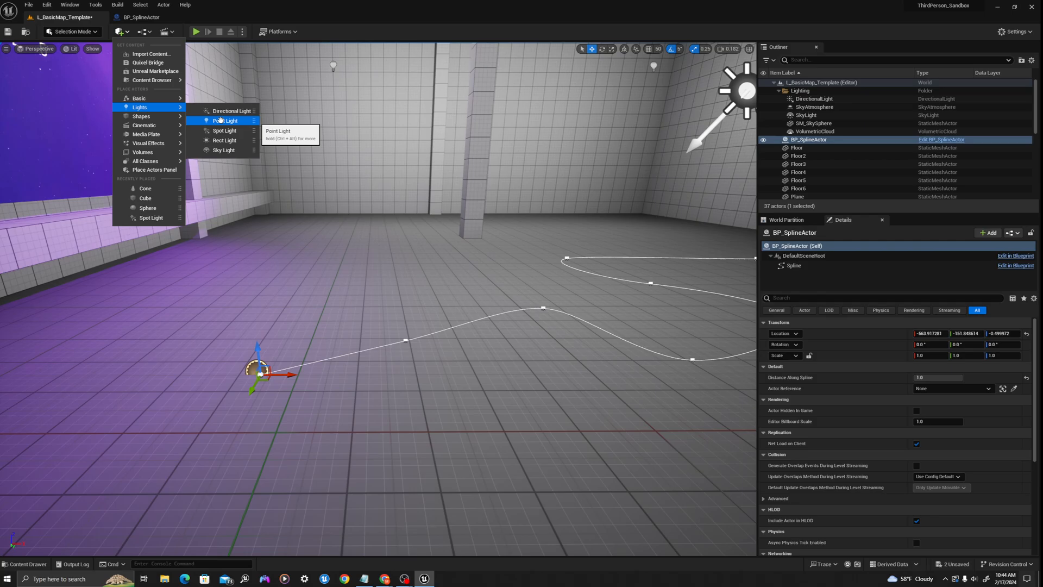
{"action": "left_click", "coordinate": [226, 120]}
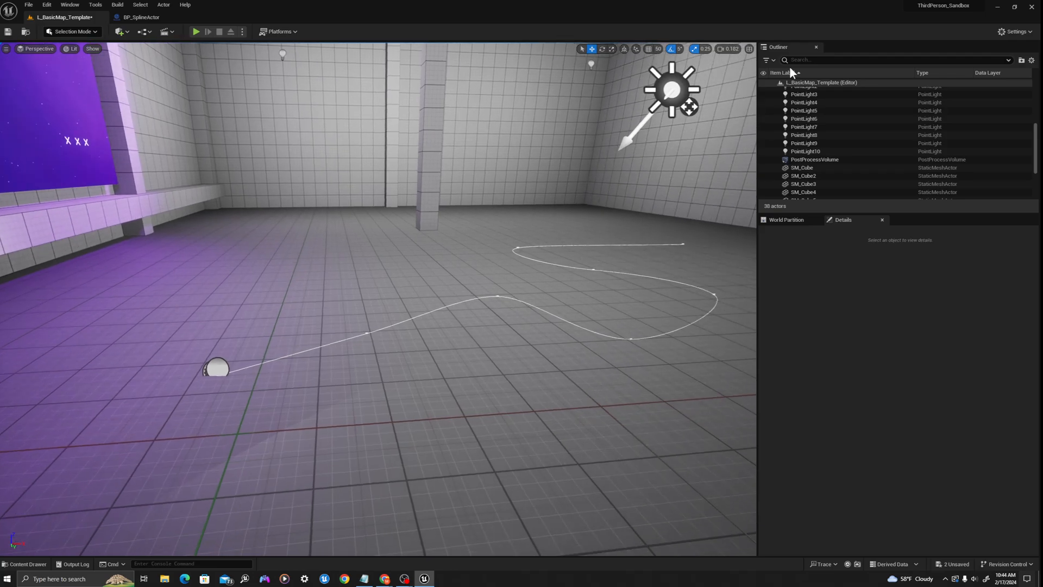
{"action": "left_click", "coordinate": [216, 369]}
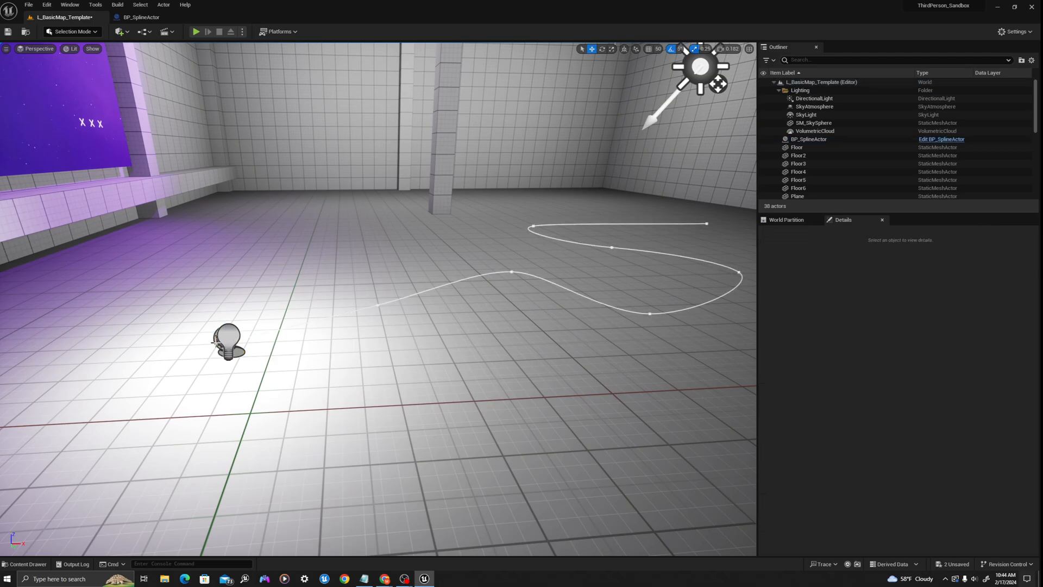
Assign PointLight10 as BP_SplineActor's Actor Reference, slide Distance Along Spline to test, then reset it to 0.0
{"action": "left_click", "coordinate": [809, 139]}
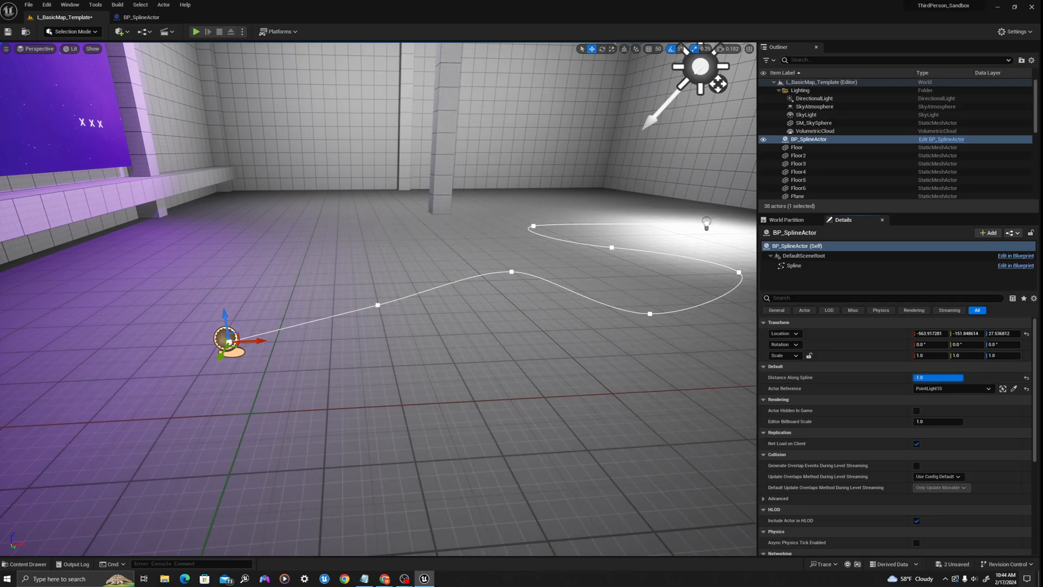
{"action": "left_click_drag", "start_coordinate": [944, 377], "coordinate": [928, 377]}
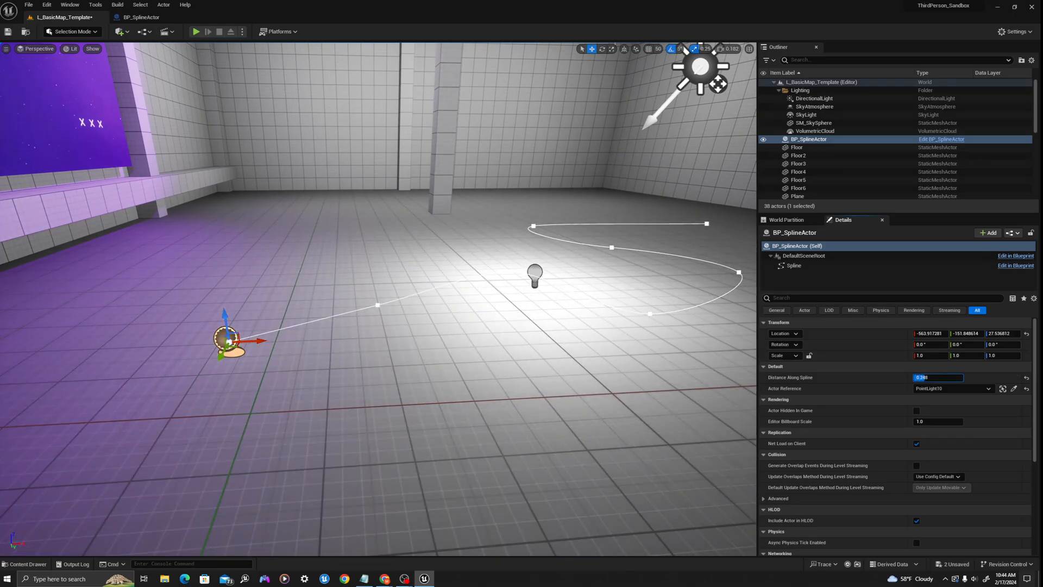
{"action": "type", "text": "0.0"}
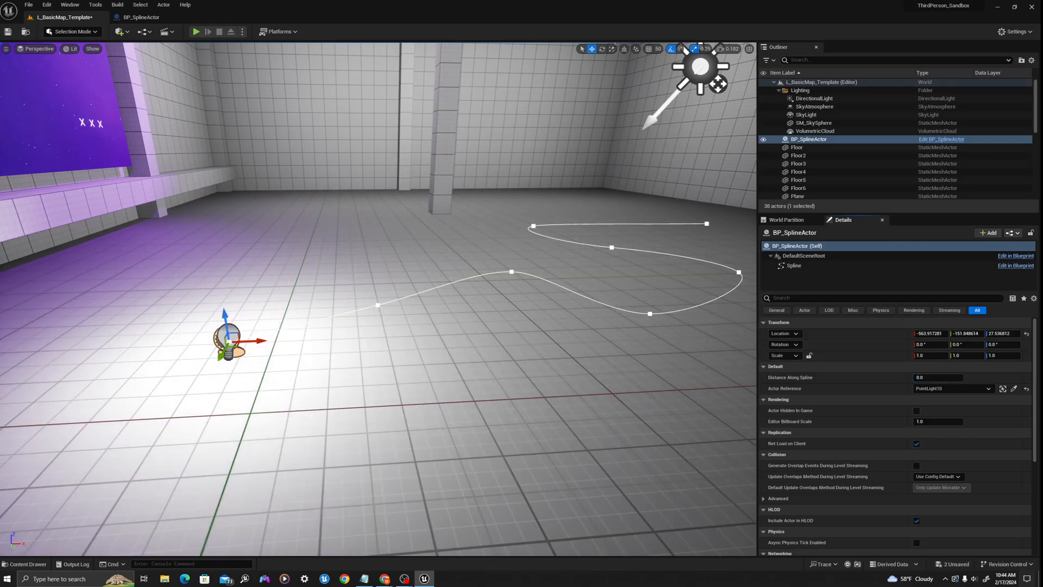